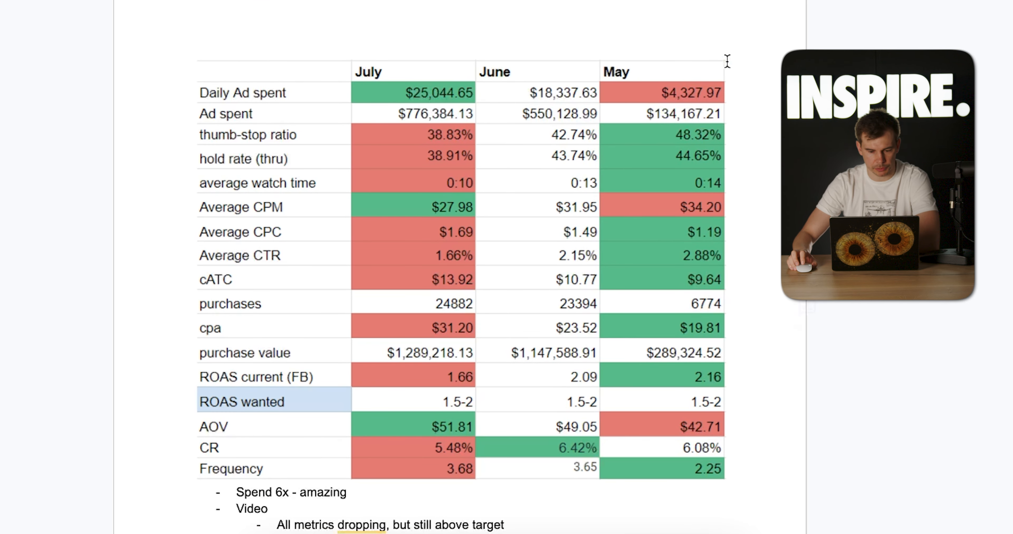
mouse_move(622, 84)
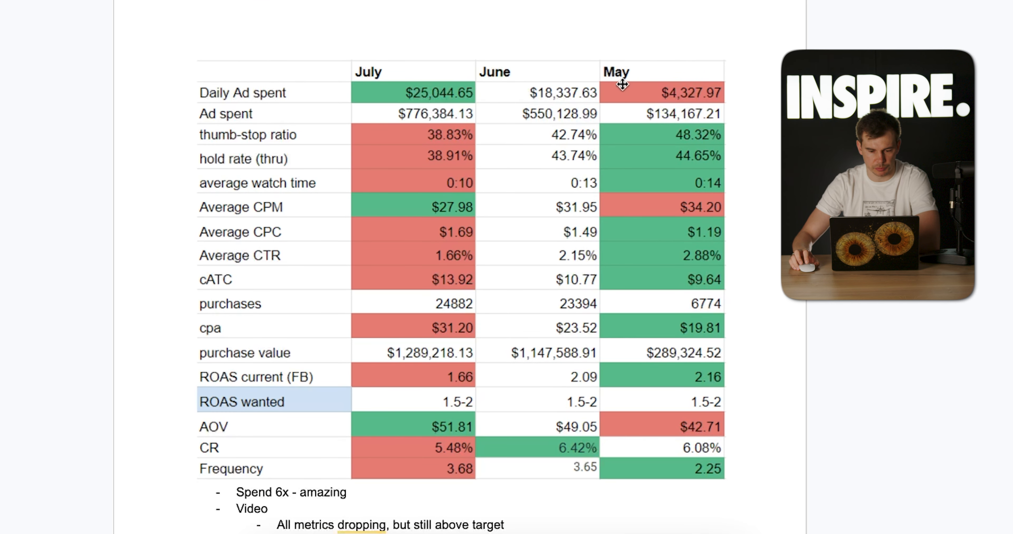
mouse_move(676, 92)
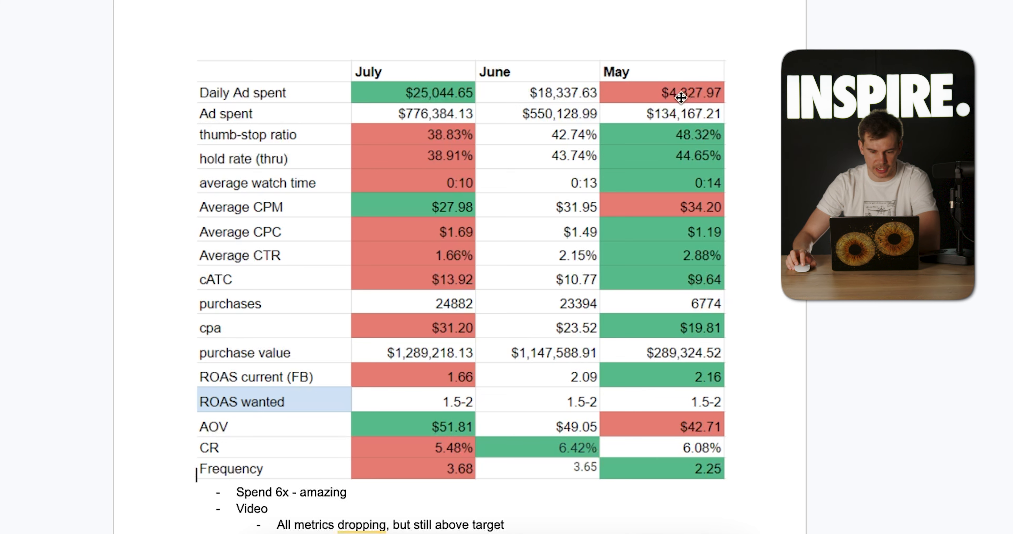
mouse_move(423, 101)
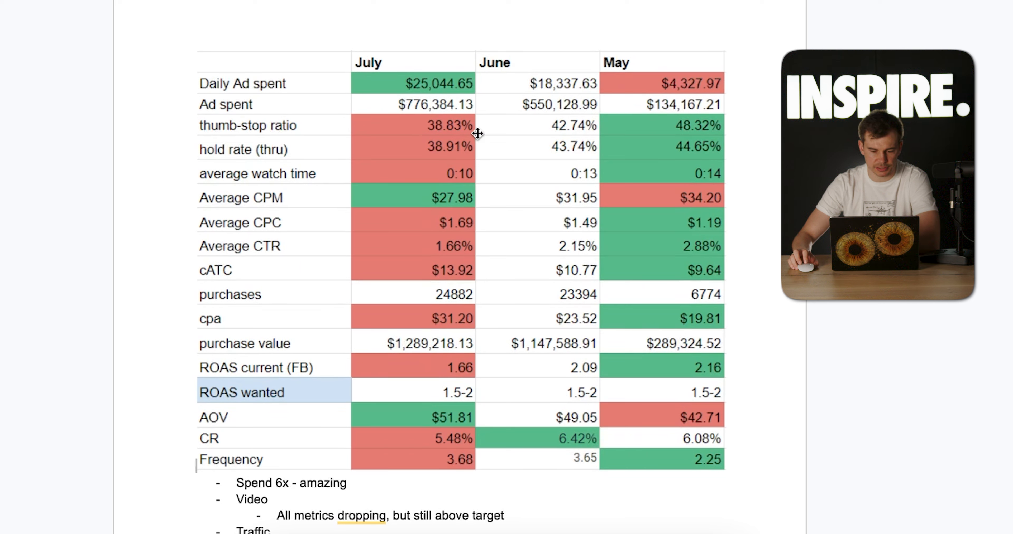
mouse_move(640, 132)
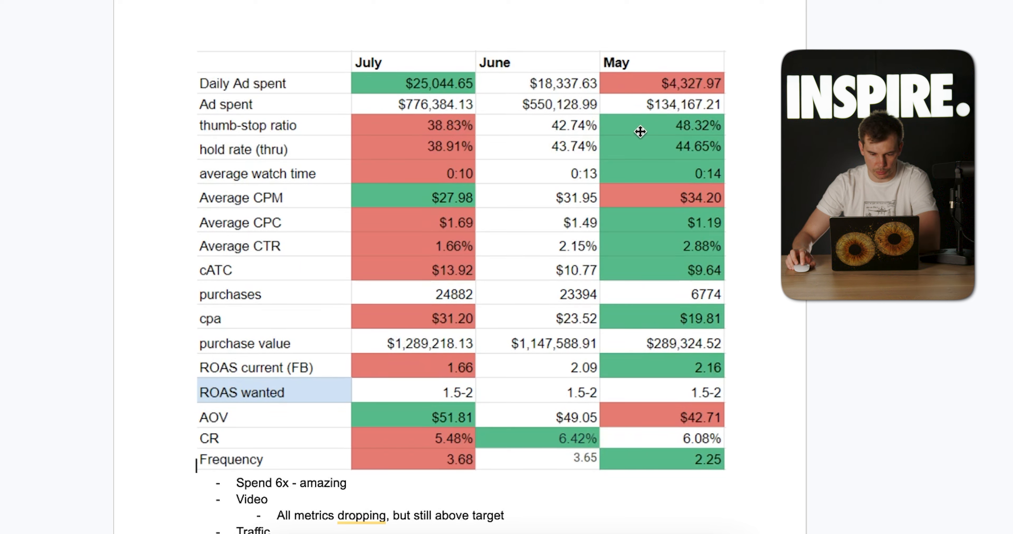
mouse_move(460, 132)
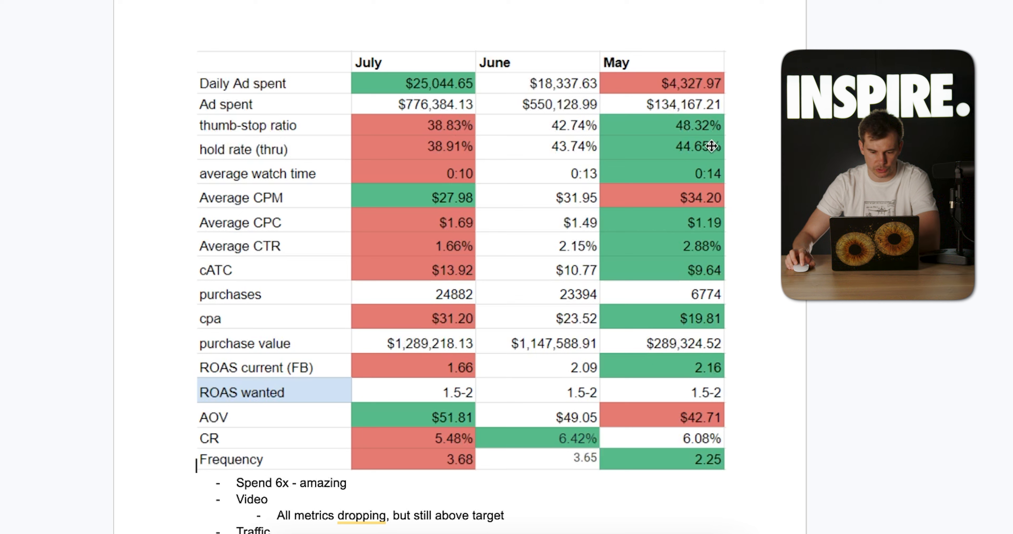
mouse_move(606, 161)
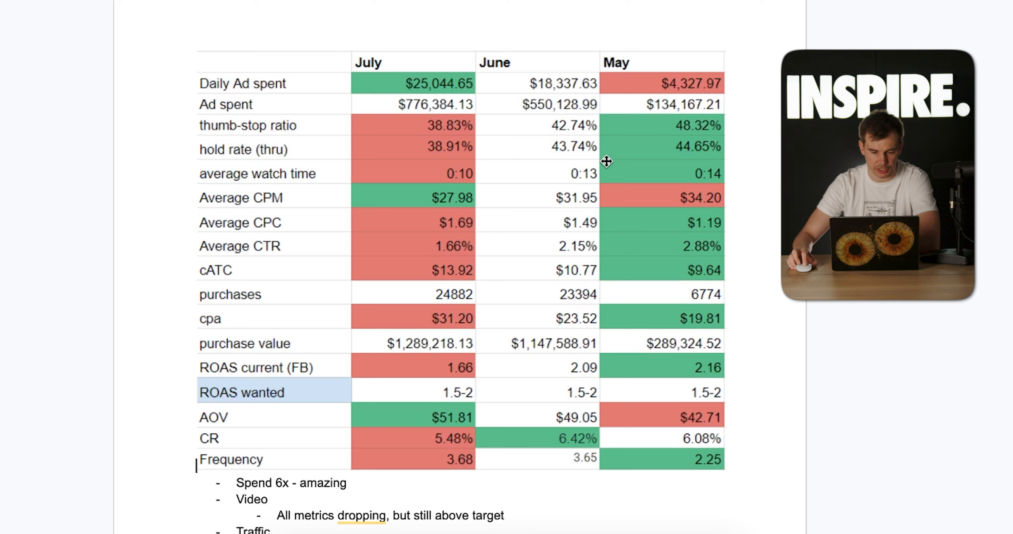
mouse_move(382, 181)
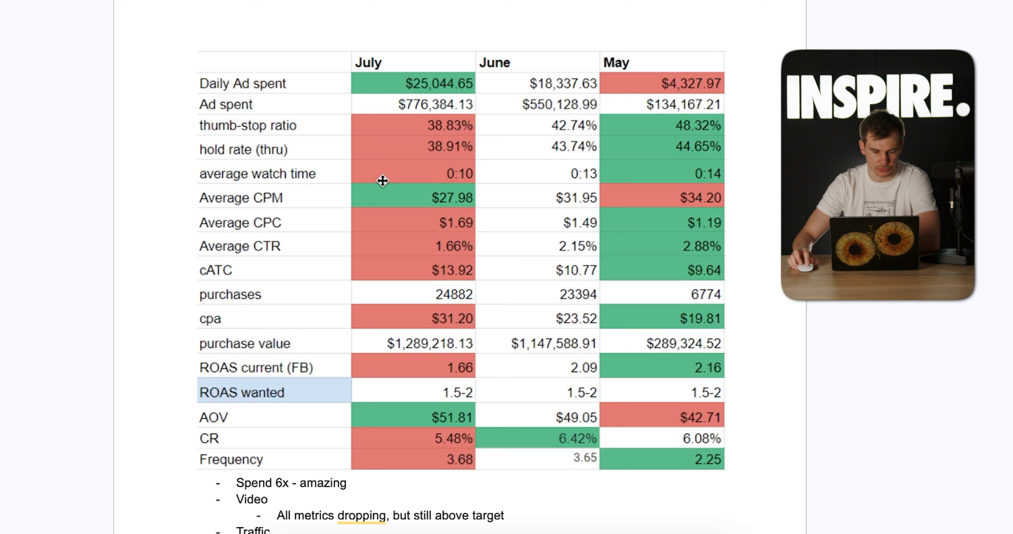
mouse_move(437, 175)
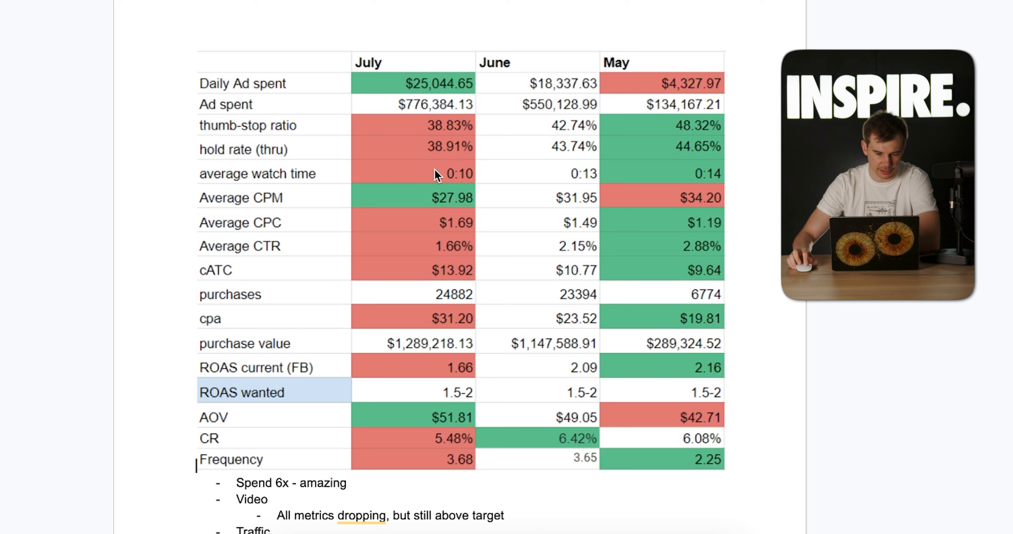
mouse_move(449, 160)
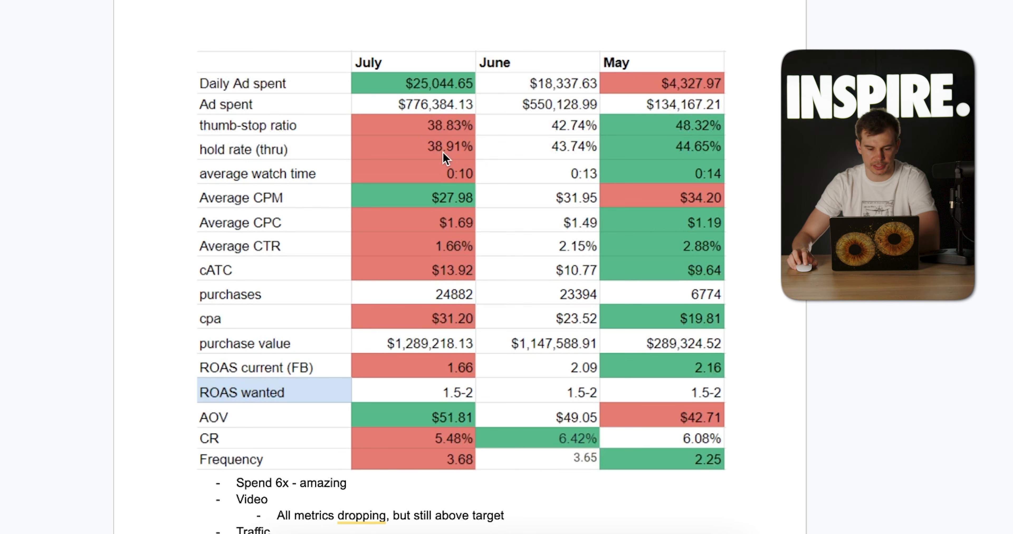
scroll(down, 3)
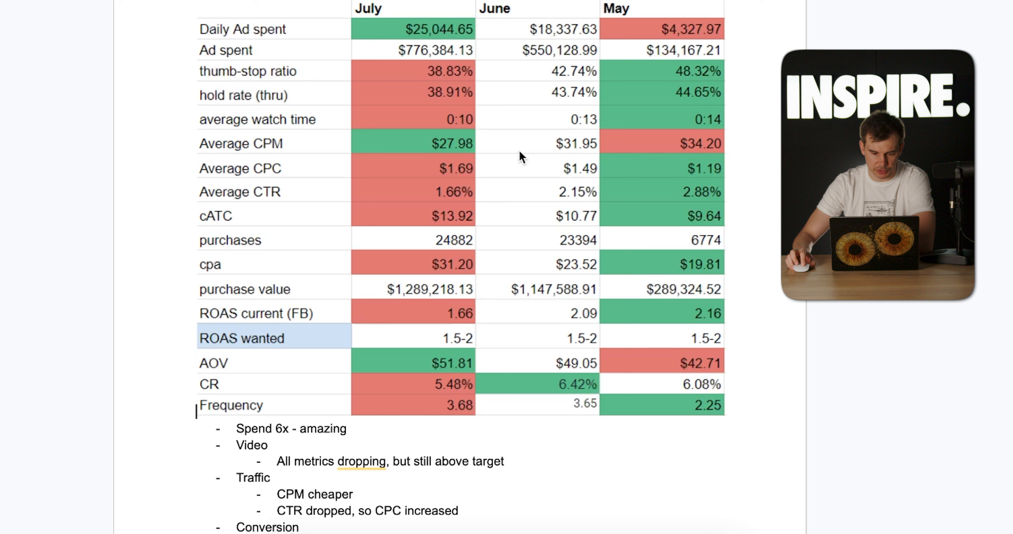
mouse_move(691, 79)
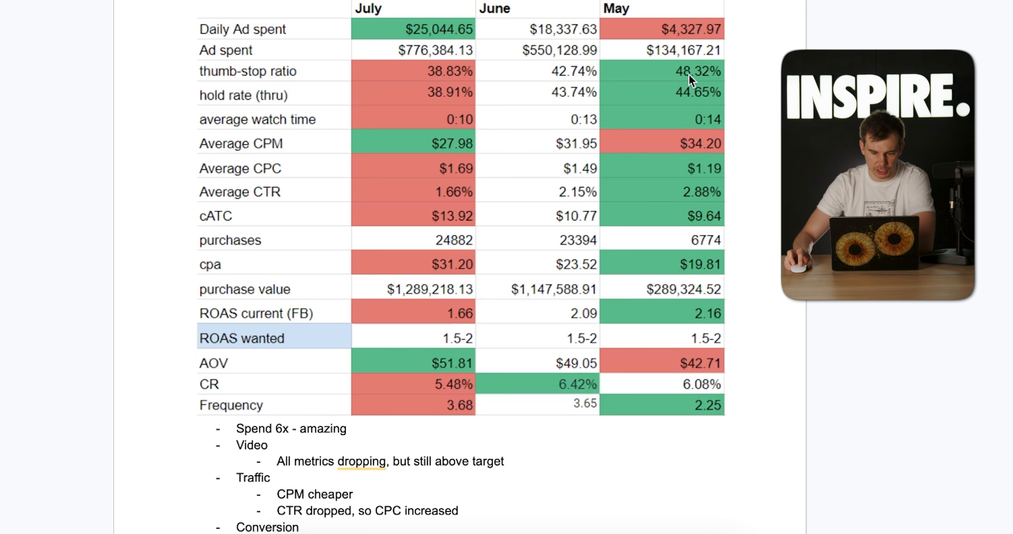
mouse_move(683, 101)
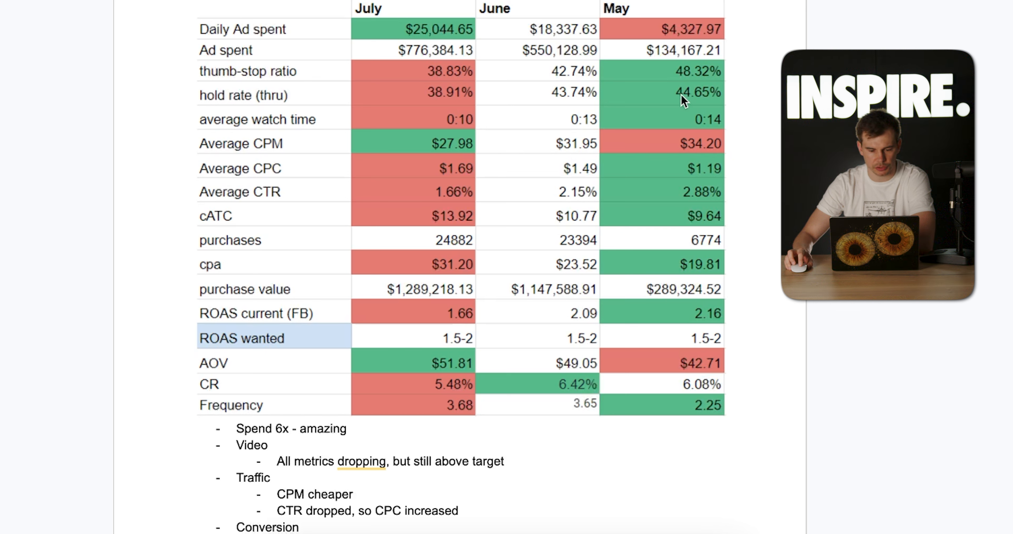
mouse_move(682, 136)
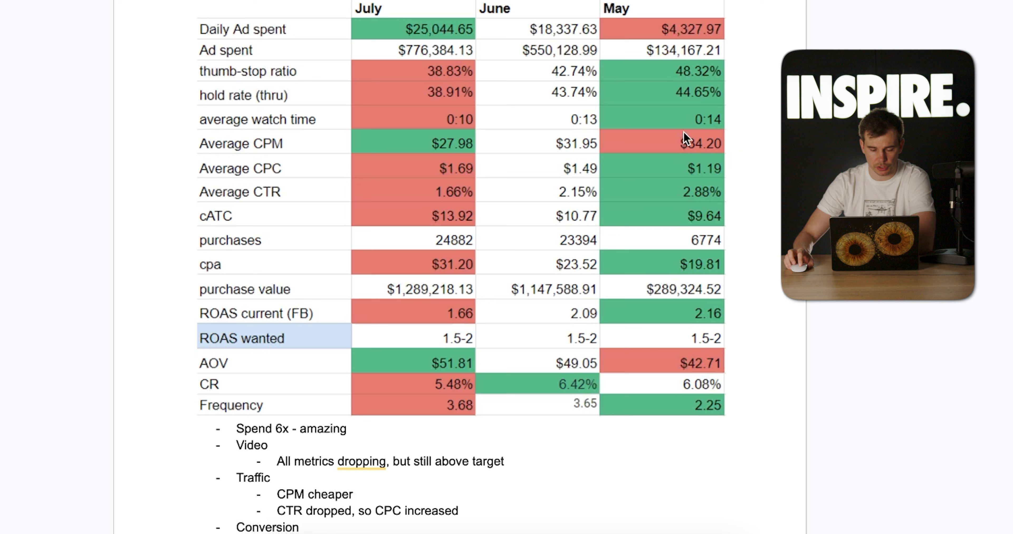
mouse_move(676, 193)
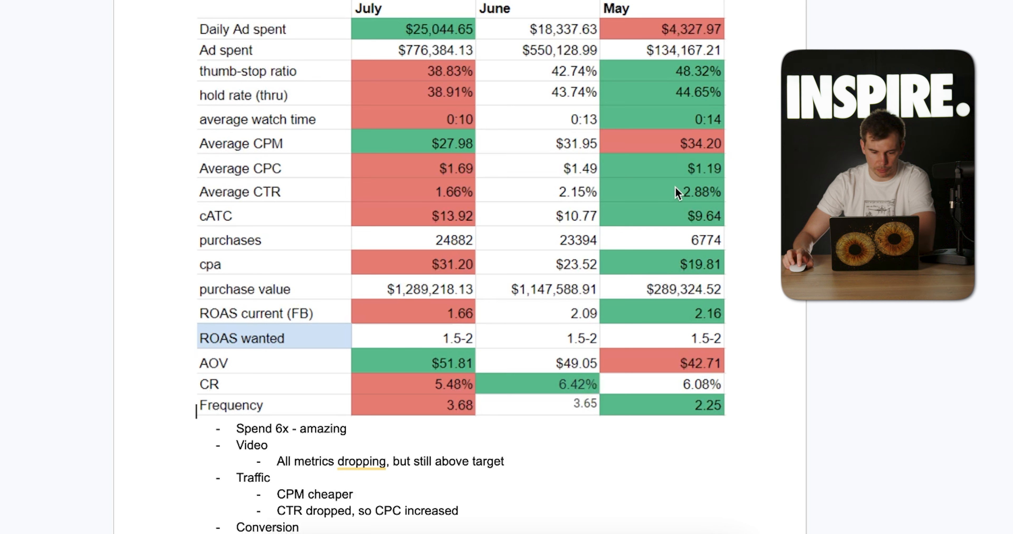
mouse_move(686, 200)
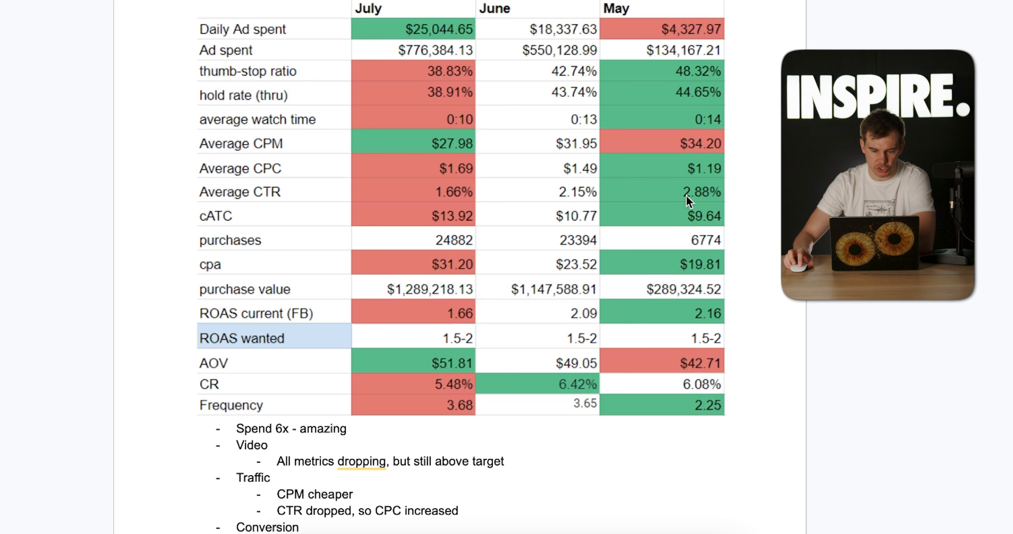
mouse_move(436, 203)
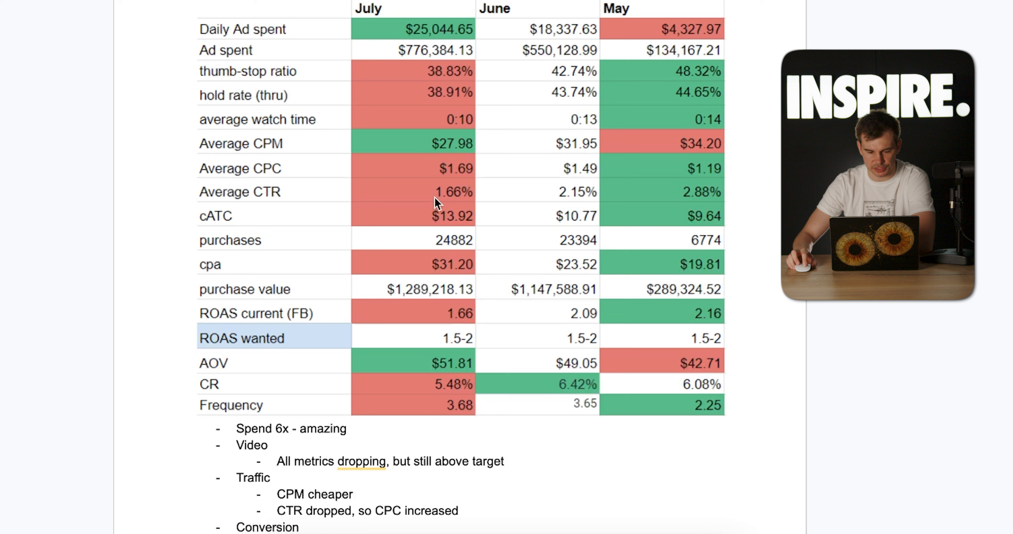
mouse_move(443, 170)
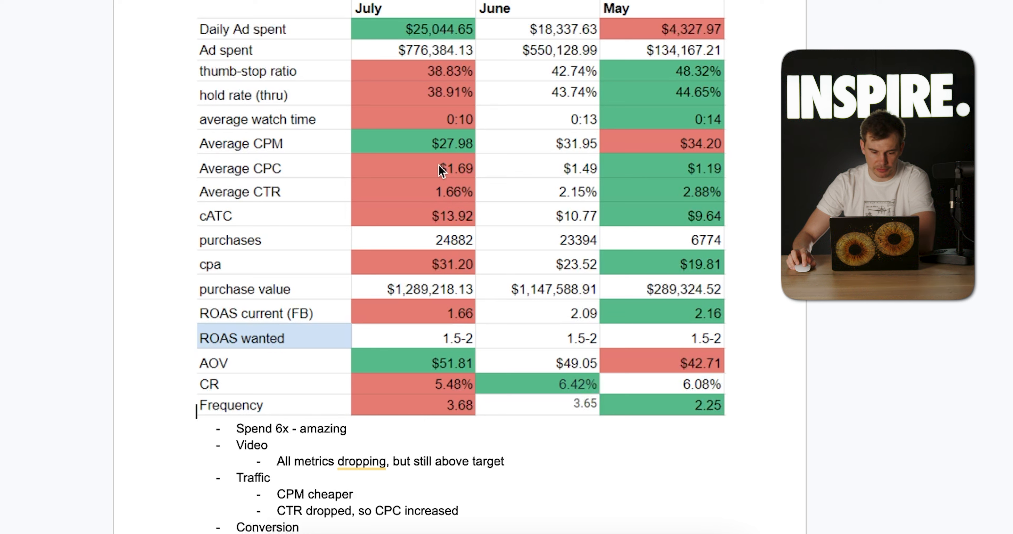
mouse_move(450, 219)
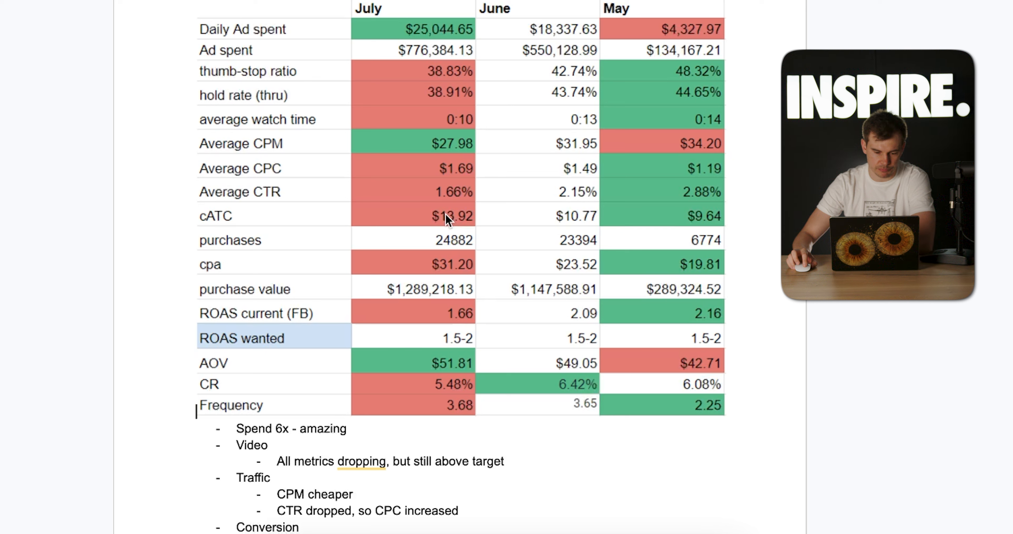
mouse_move(444, 317)
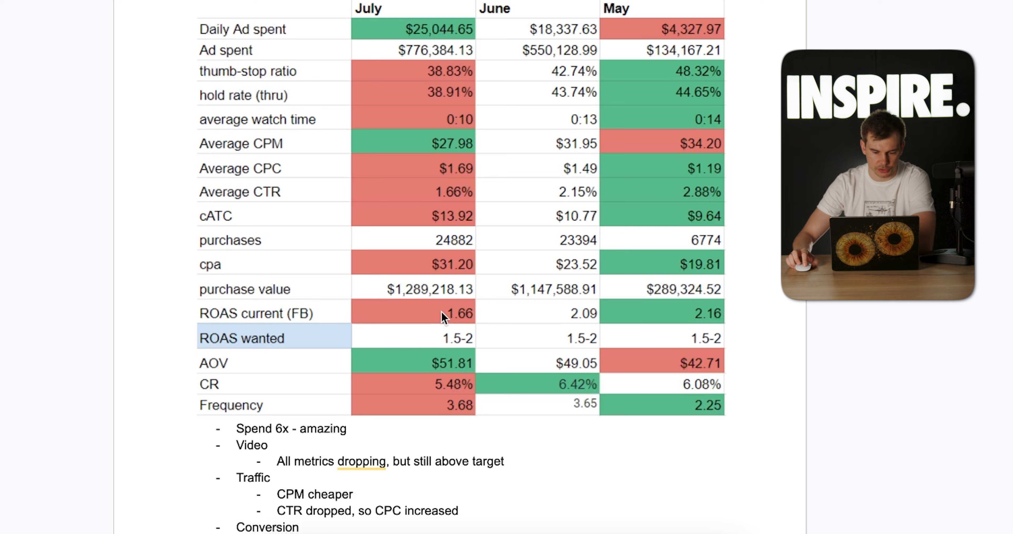
mouse_move(452, 343)
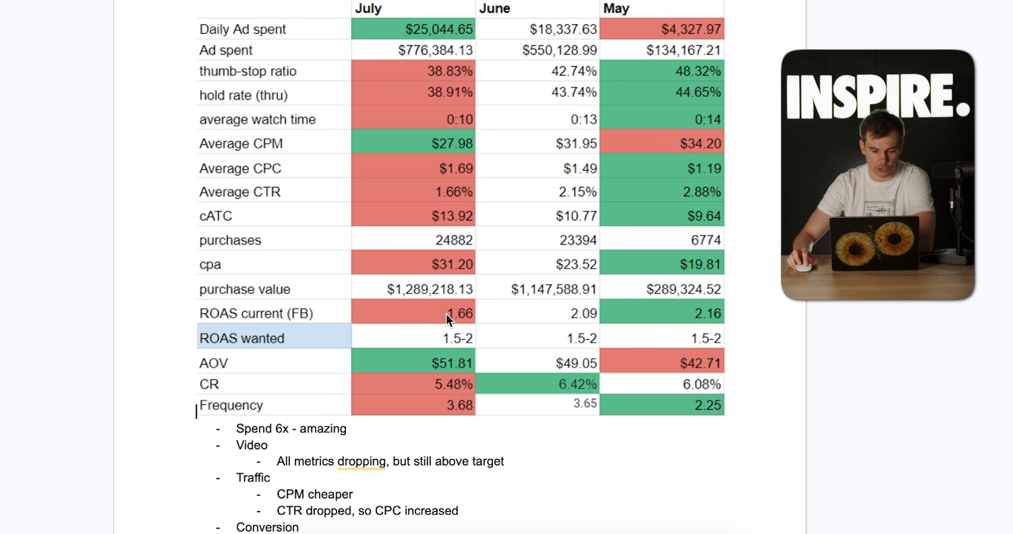
scroll(down, 3)
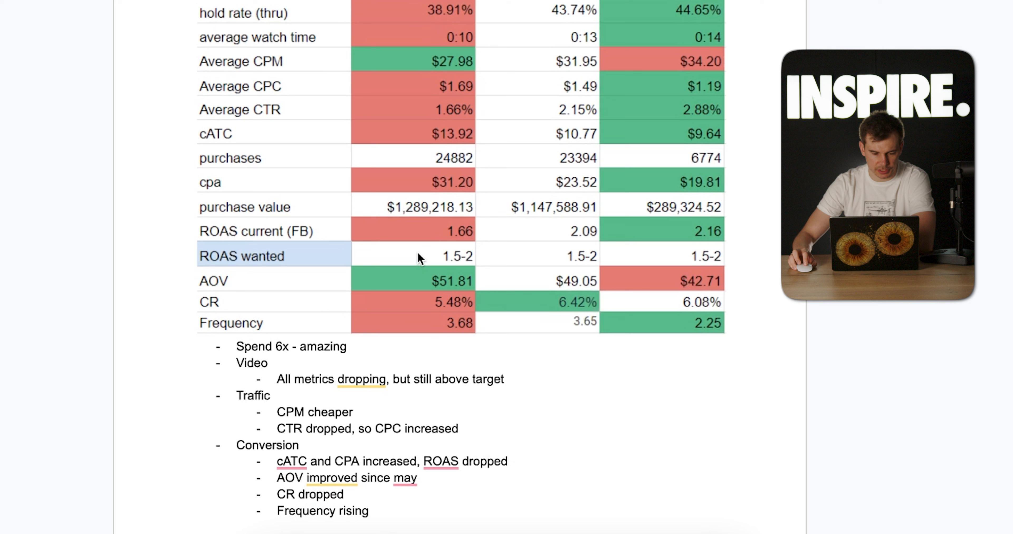
mouse_move(464, 281)
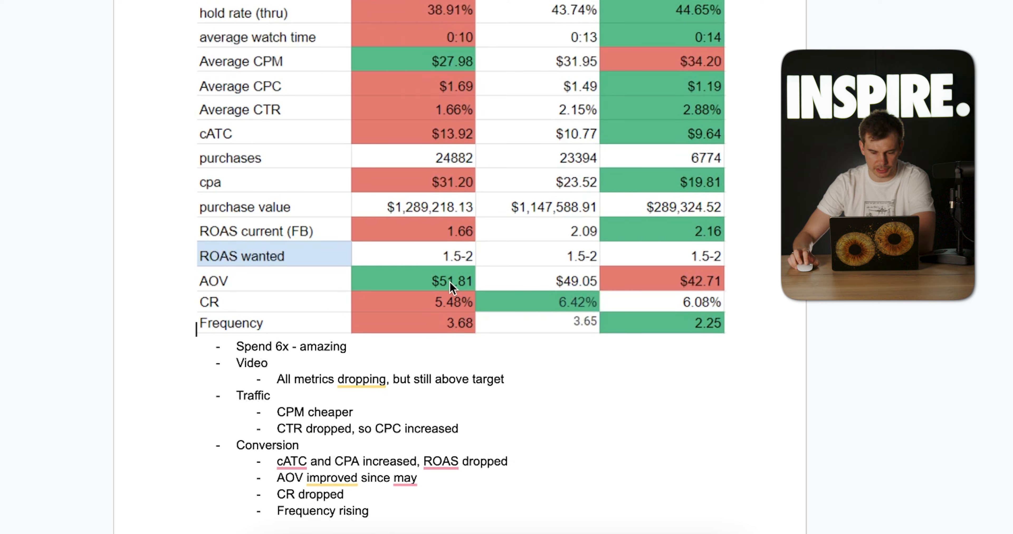
mouse_move(455, 308)
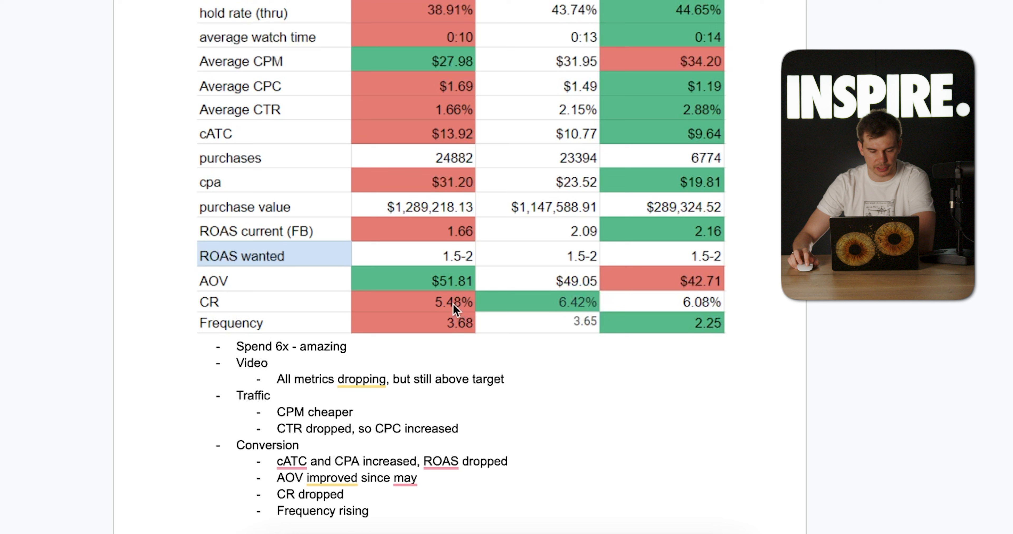
mouse_move(455, 331)
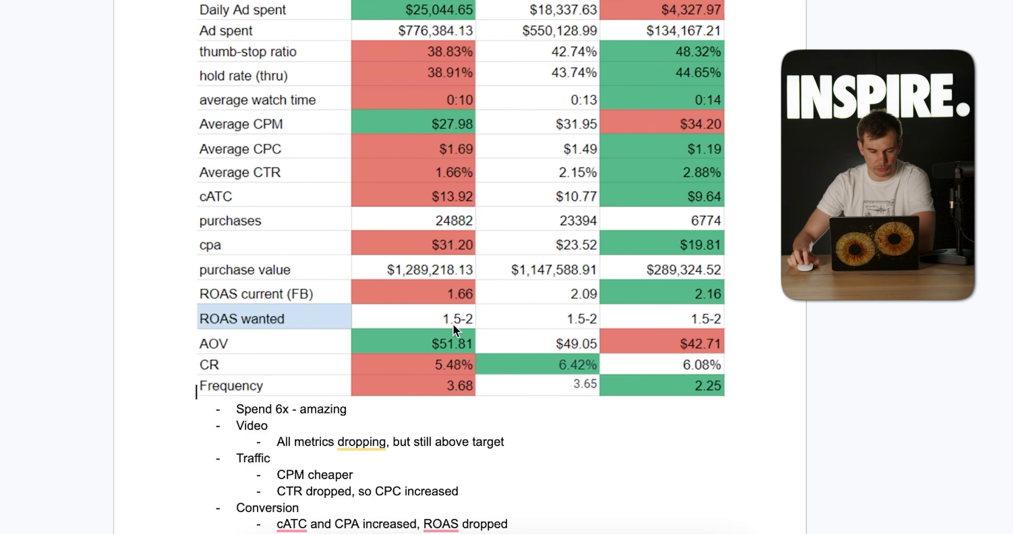
mouse_move(436, 73)
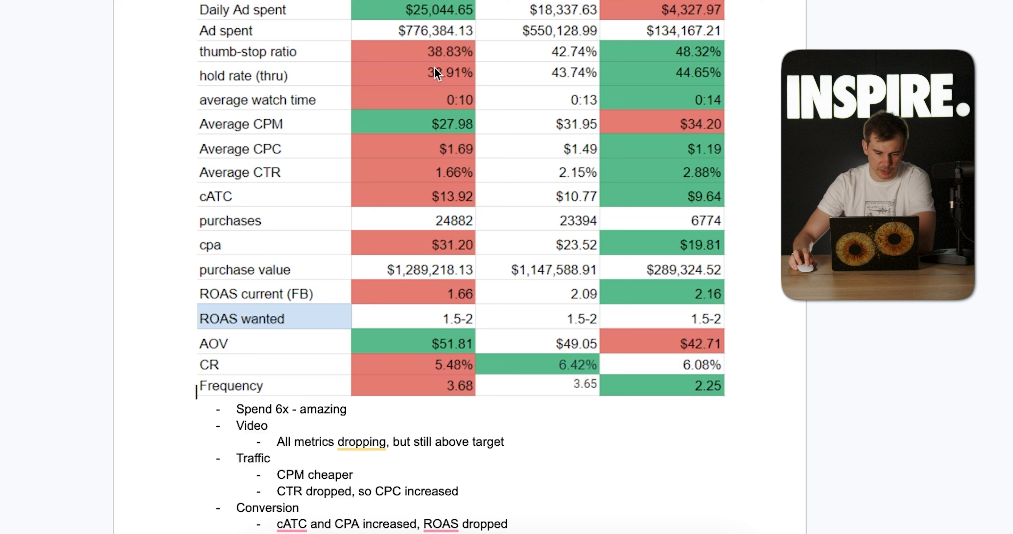
mouse_move(430, 164)
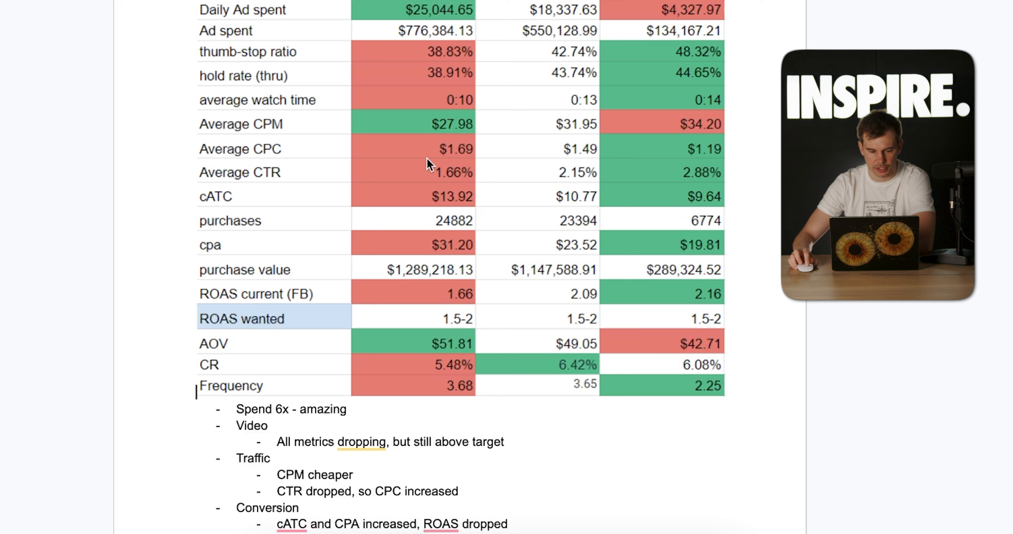
mouse_move(428, 248)
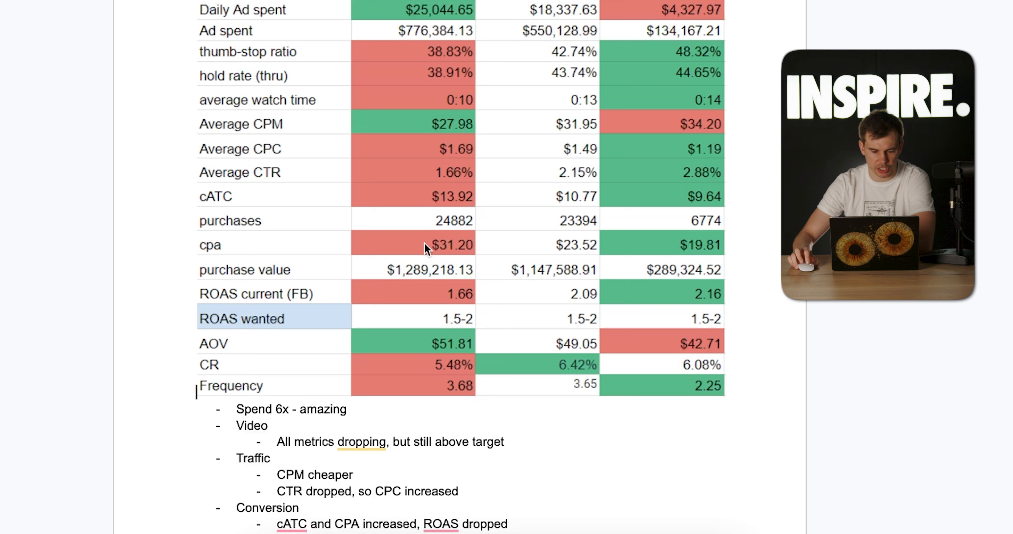
mouse_move(426, 378)
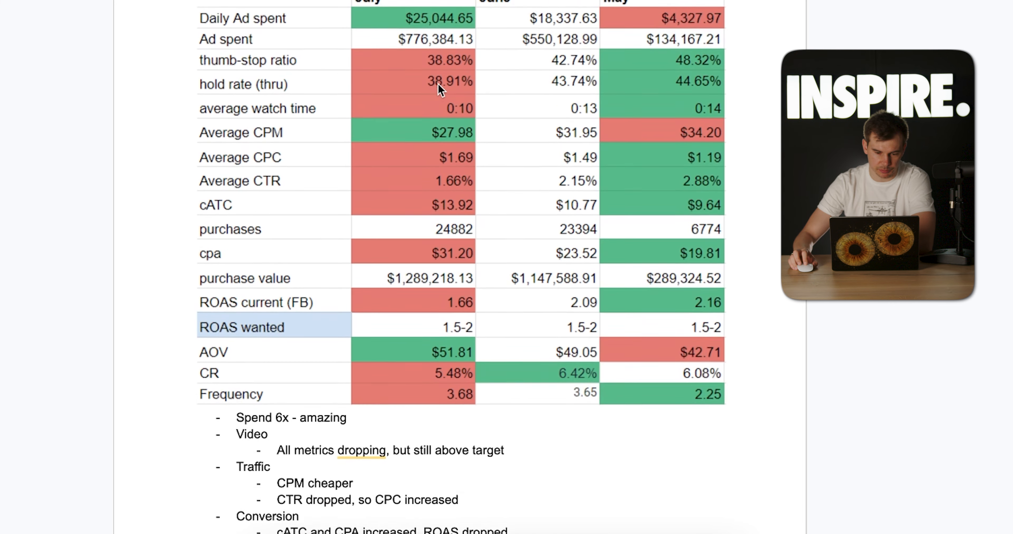
scroll(up, 3)
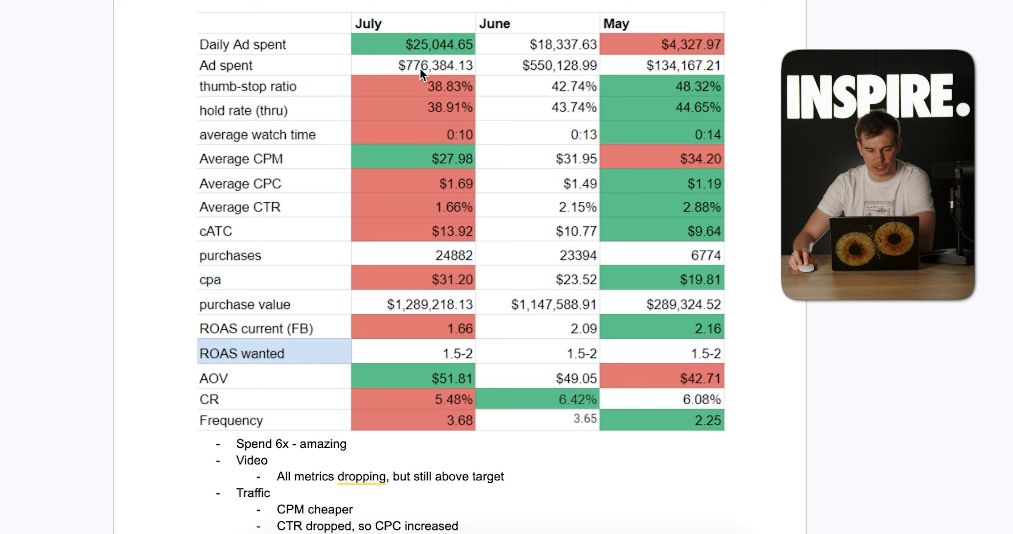
scroll(down, 3)
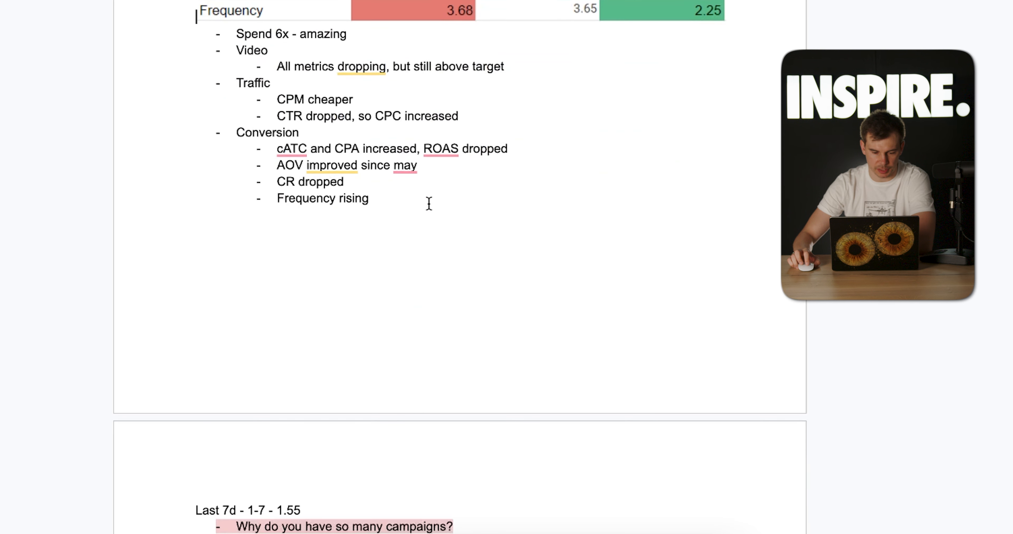
scroll(down, 3)
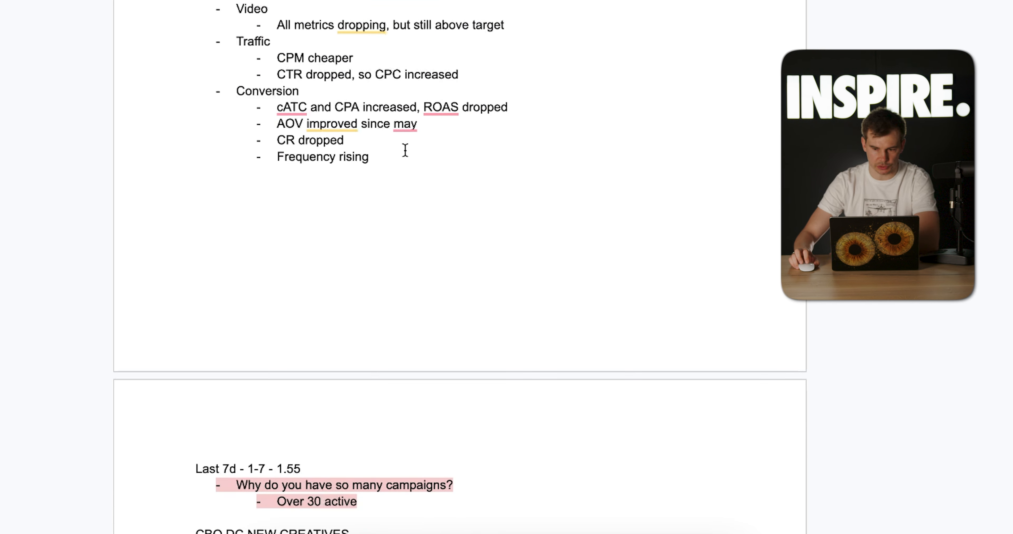
scroll(down, 3)
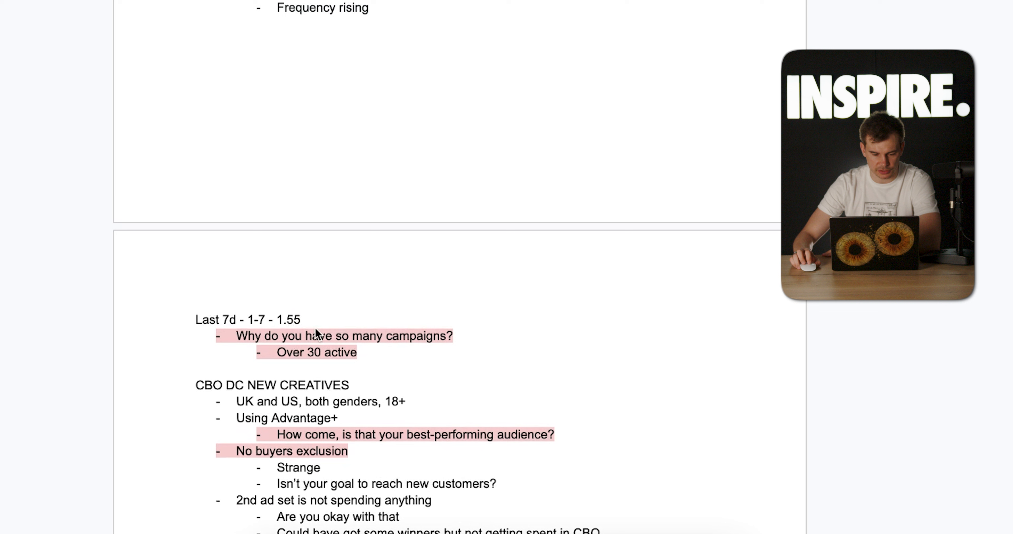
scroll(down, 3)
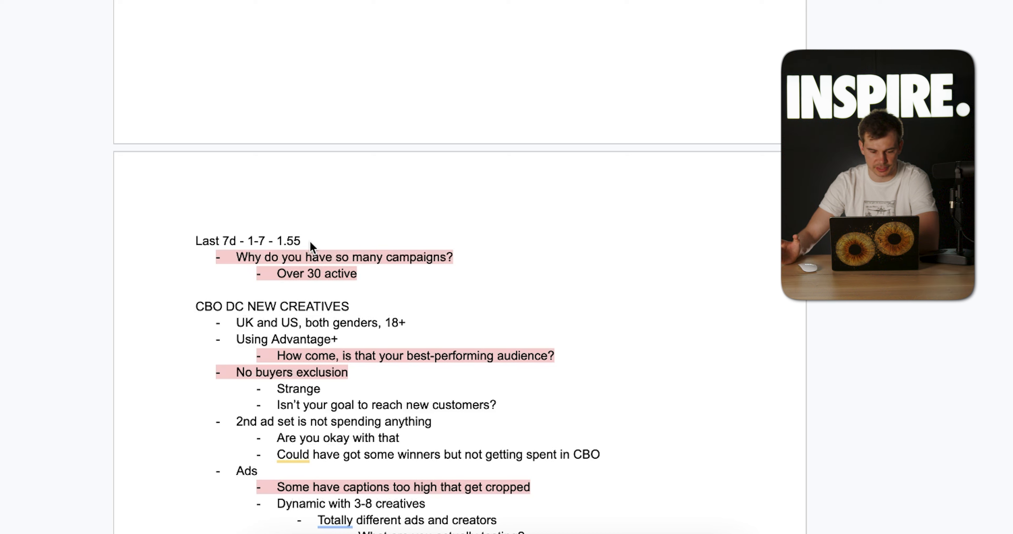
mouse_move(233, 313)
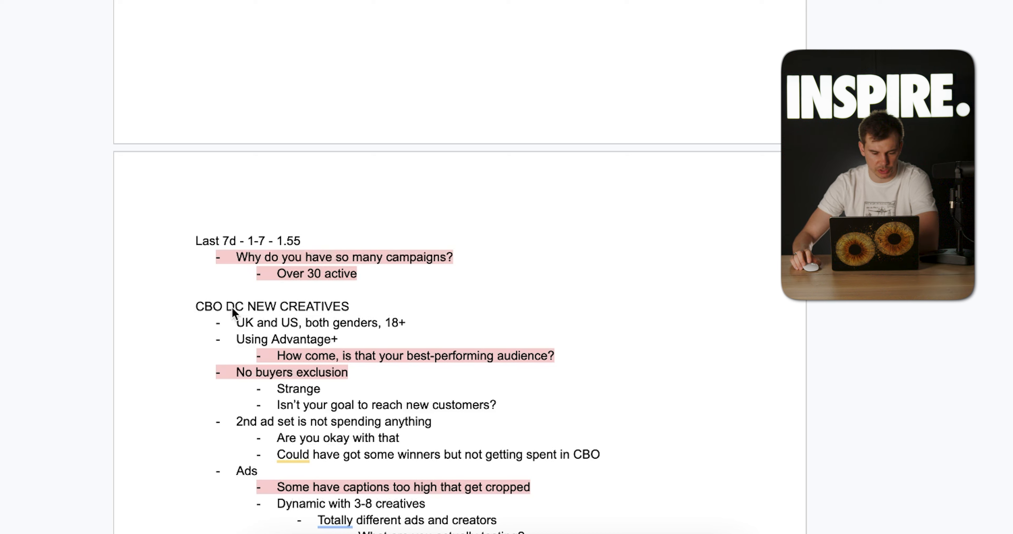
mouse_move(264, 336)
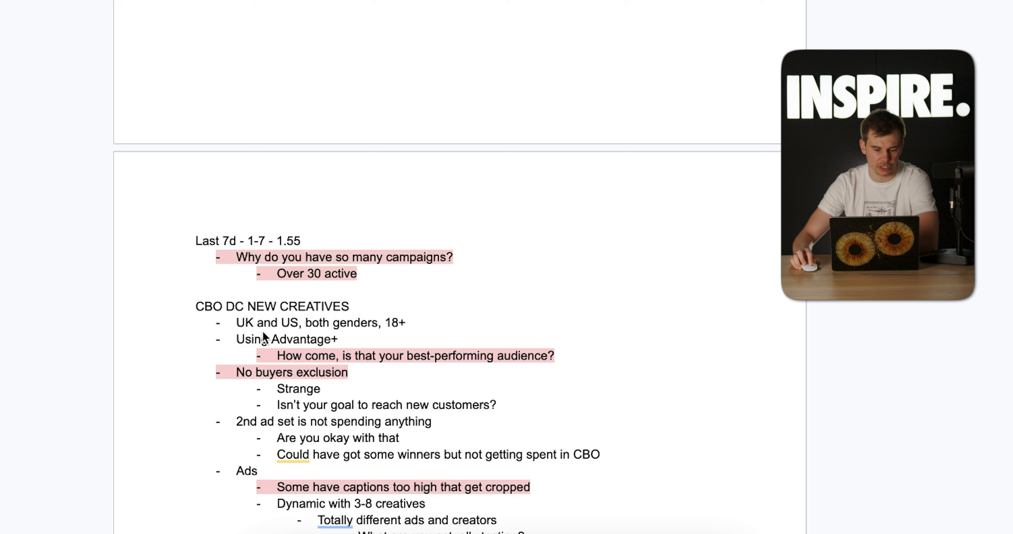
mouse_move(344, 333)
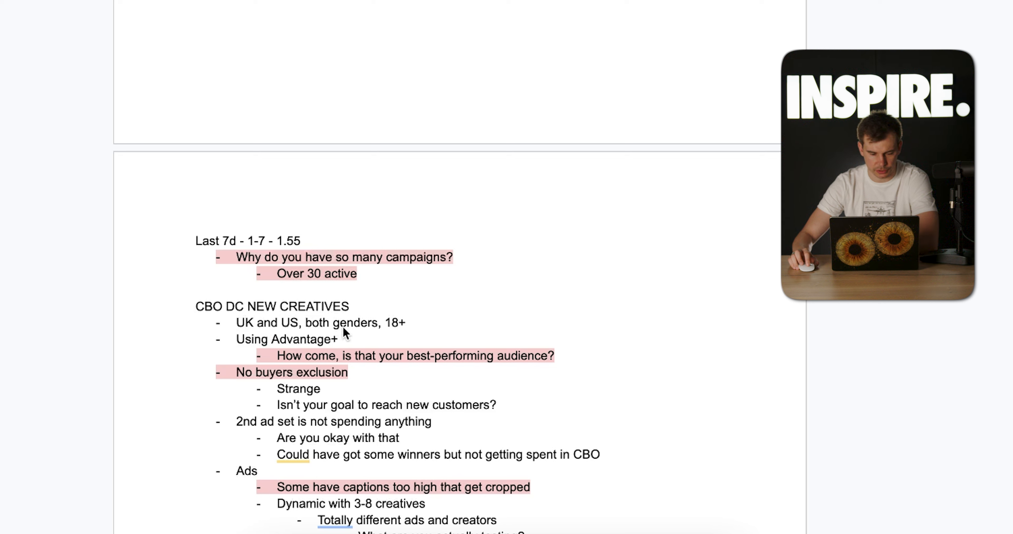
mouse_move(309, 342)
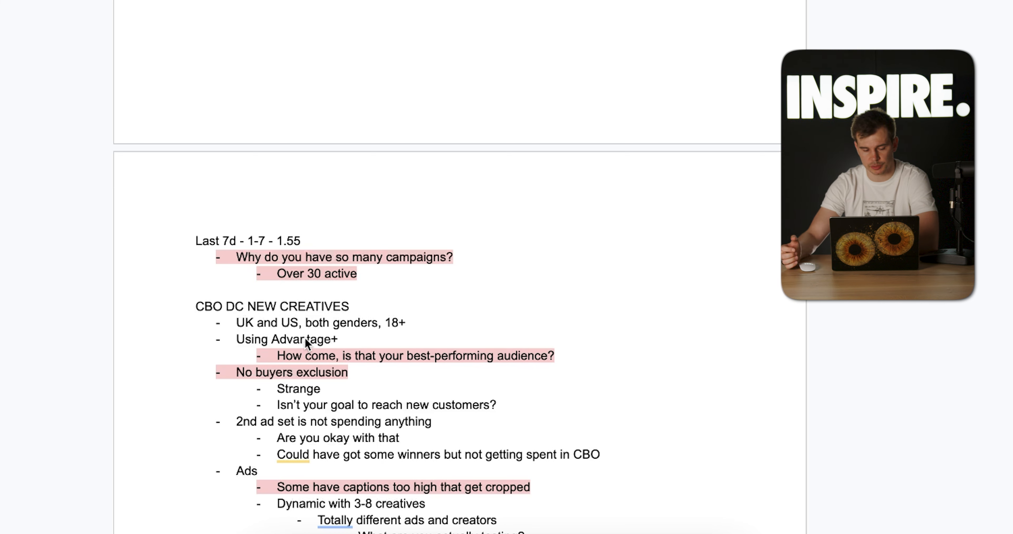
scroll(down, 3)
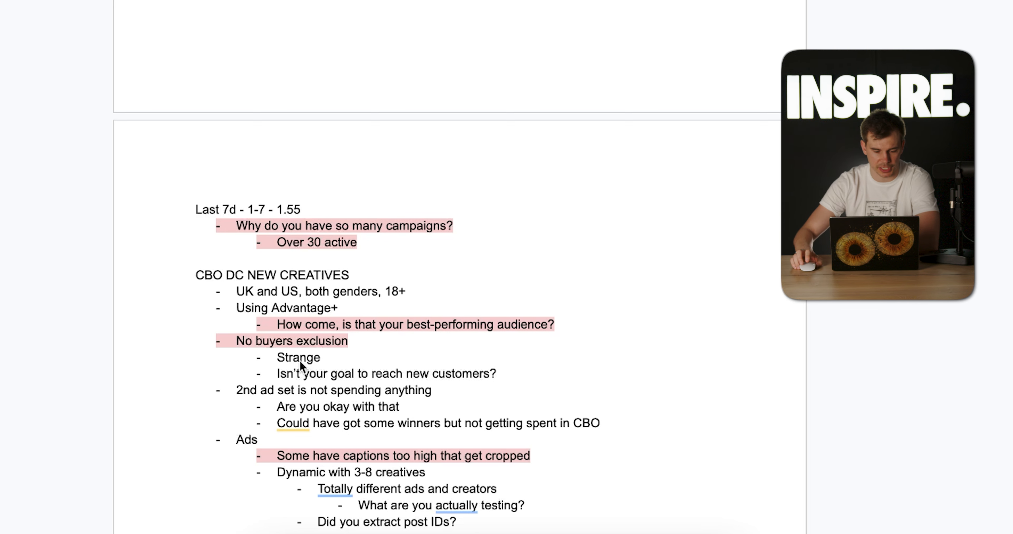
scroll(down, 3)
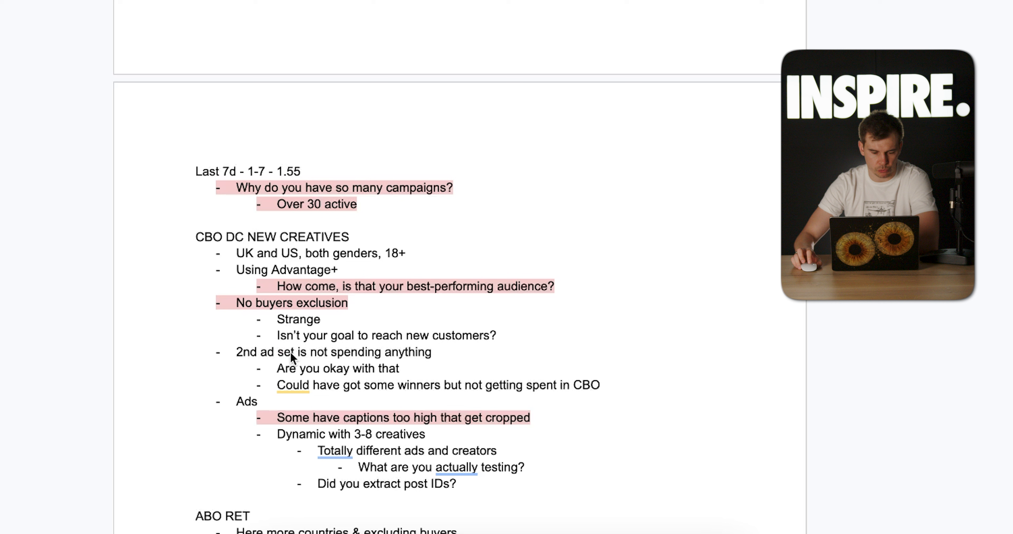
mouse_move(368, 351)
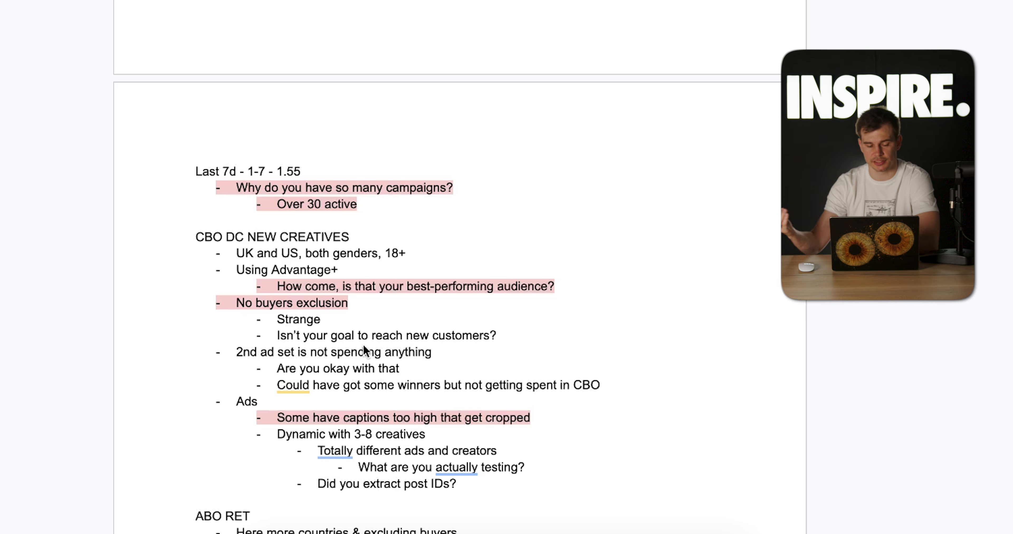
scroll(up, 3)
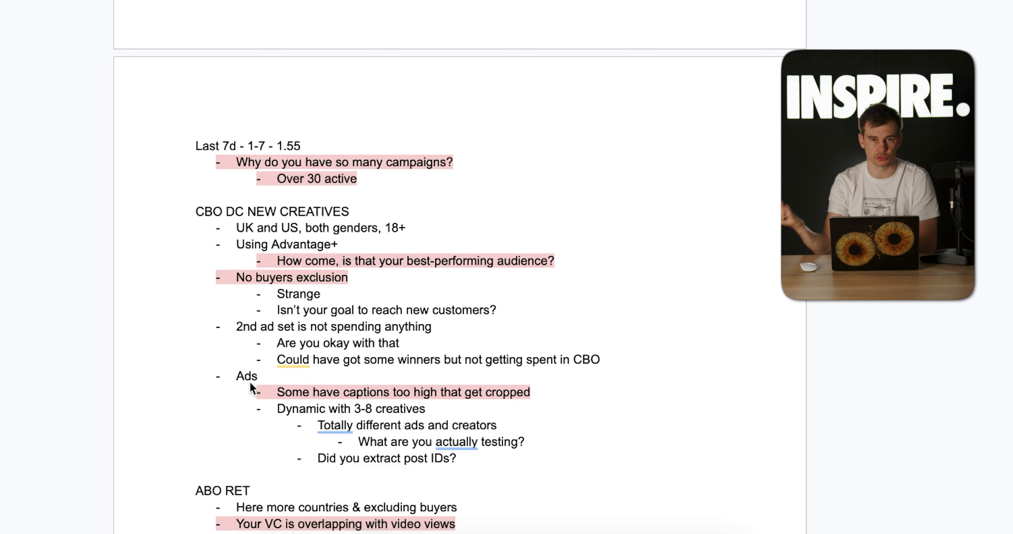
scroll(down, 3)
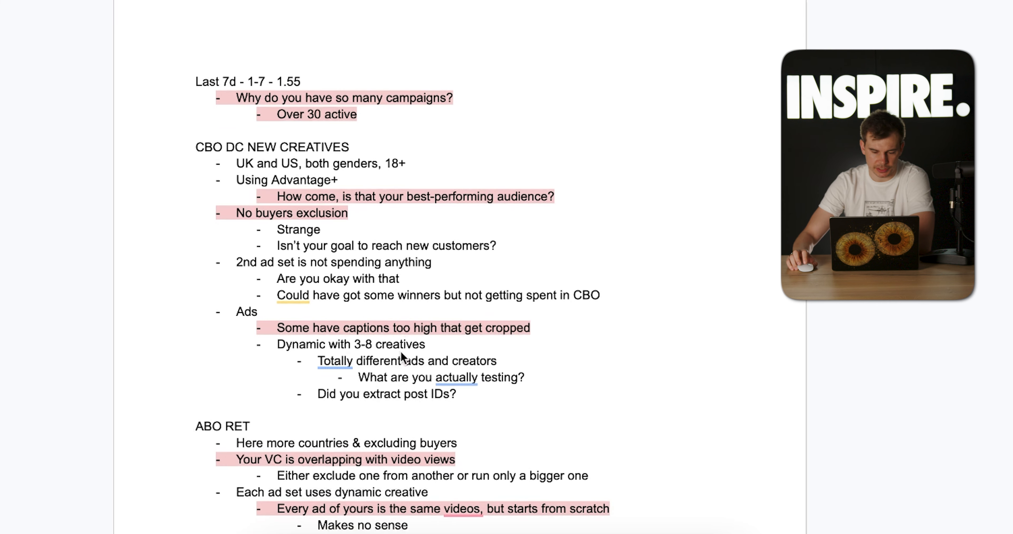
scroll(down, 3)
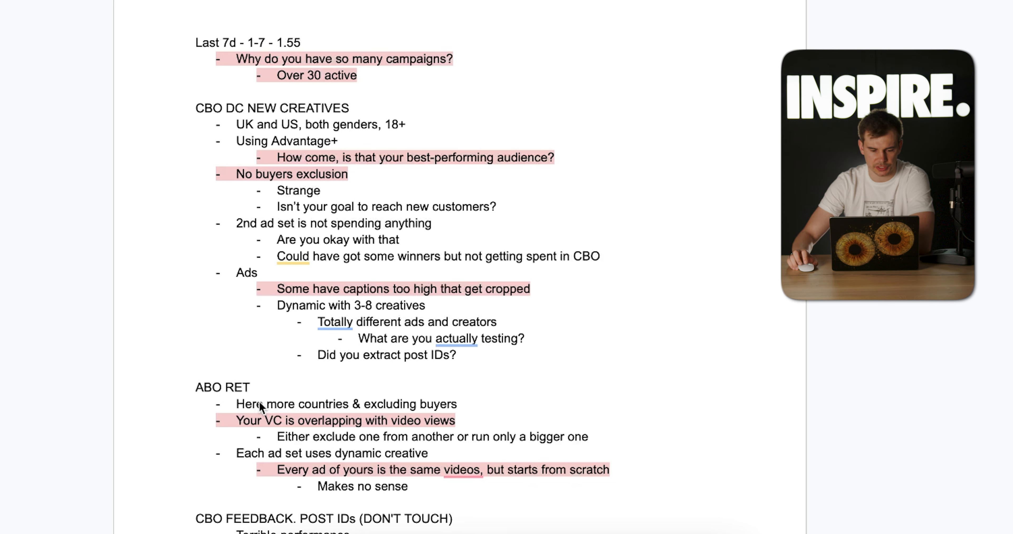
mouse_move(361, 415)
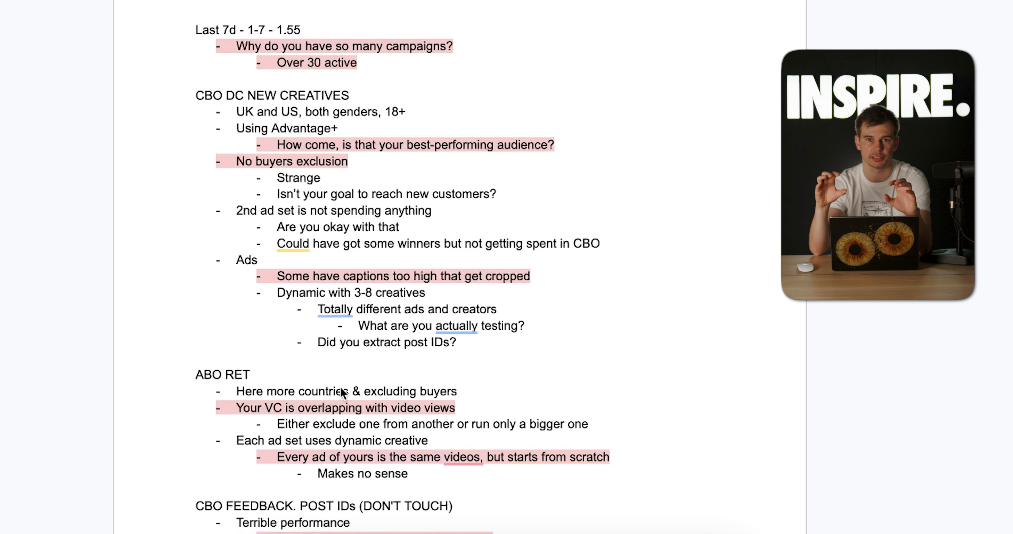
scroll(down, 3)
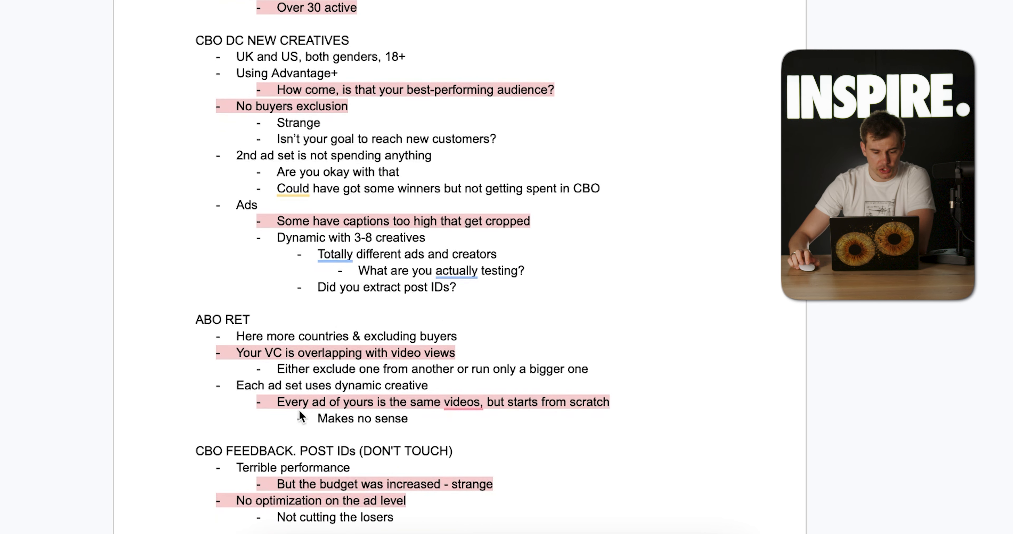
mouse_move(323, 405)
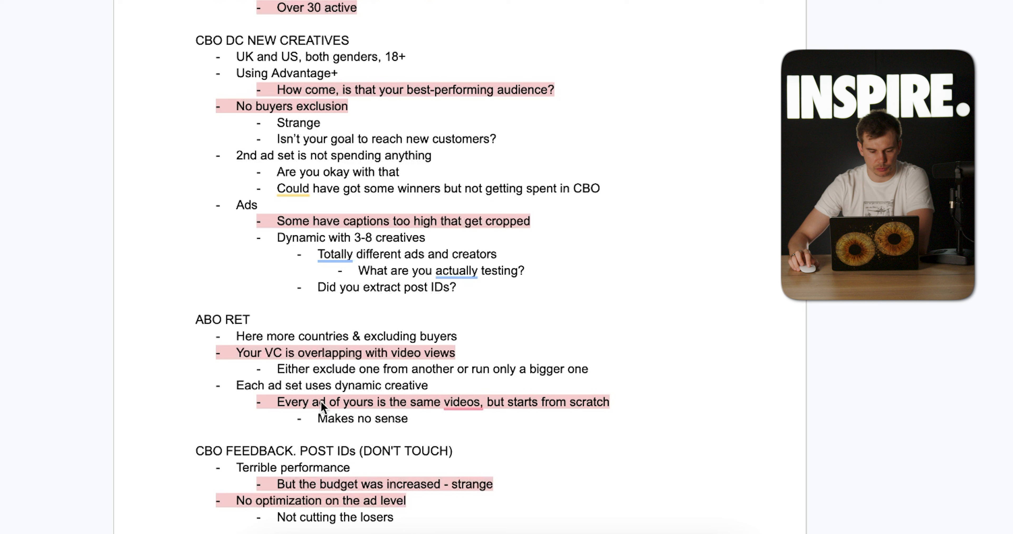
mouse_move(398, 412)
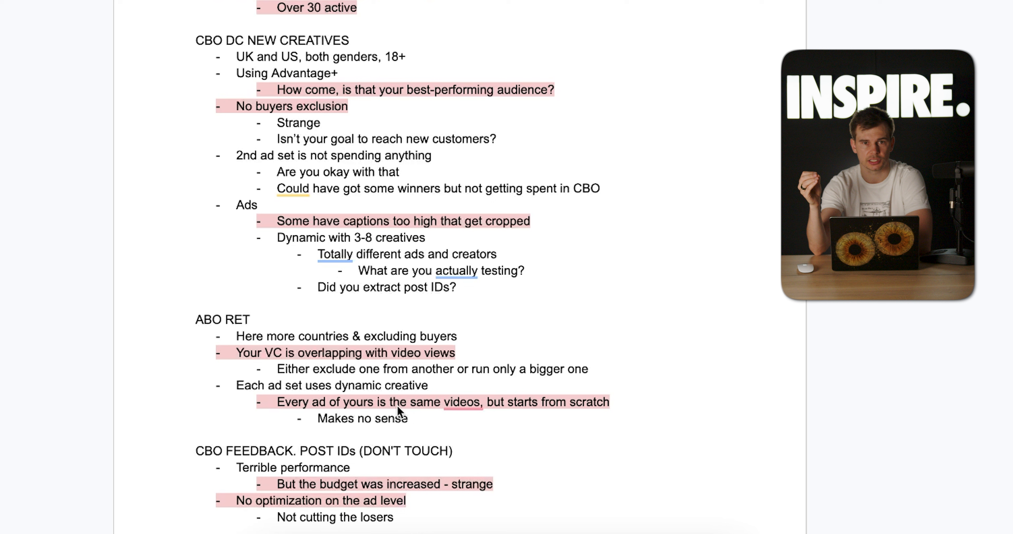
scroll(down, 3)
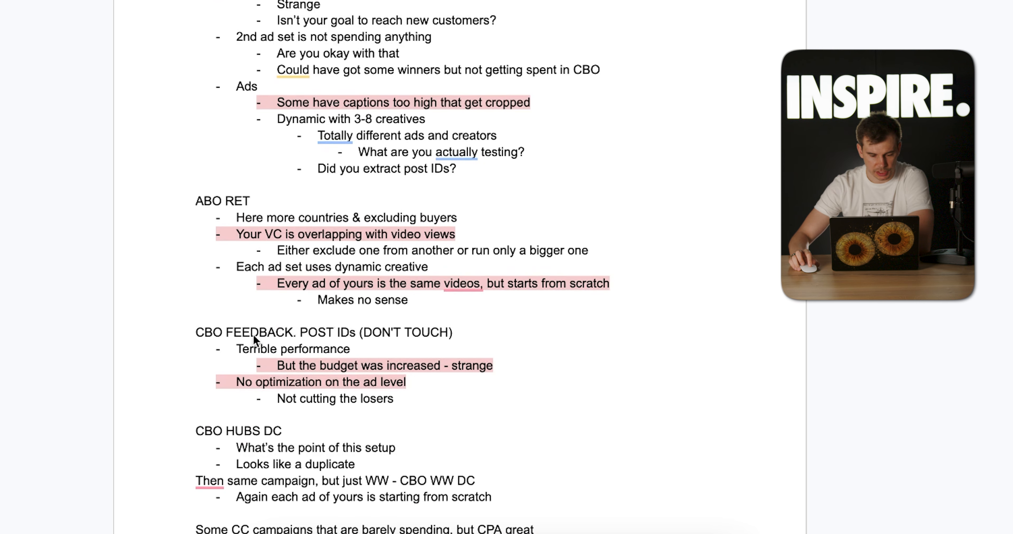
mouse_move(294, 351)
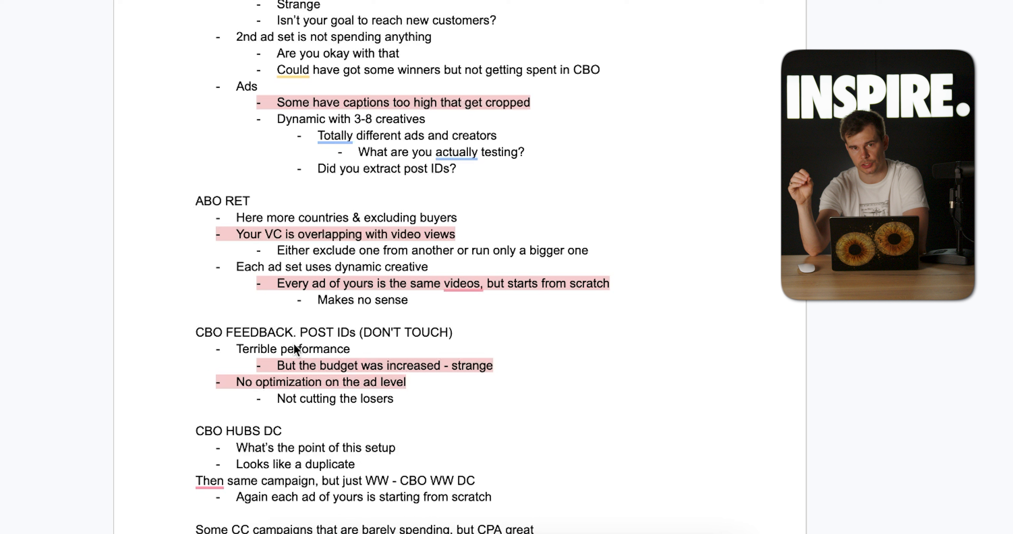
scroll(down, 3)
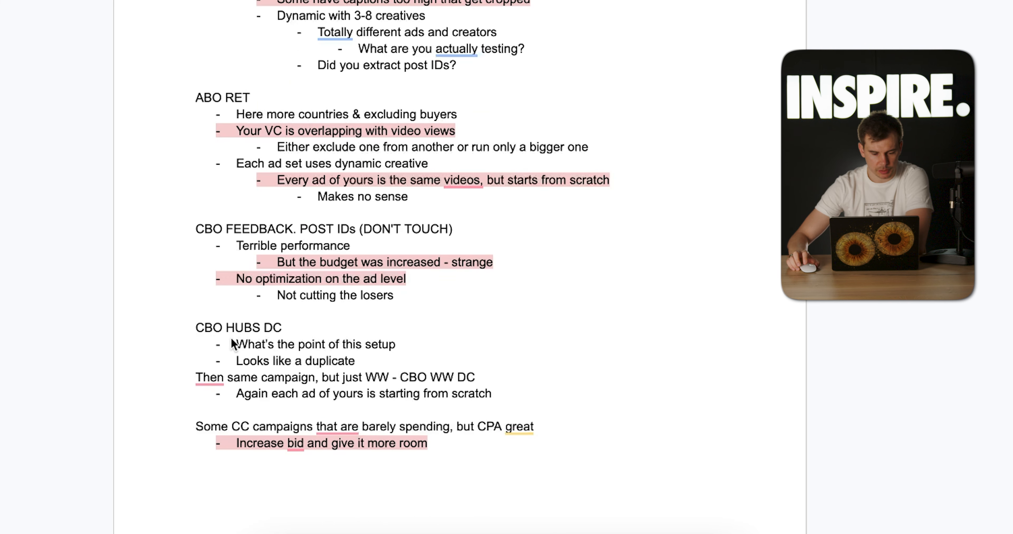
mouse_move(299, 348)
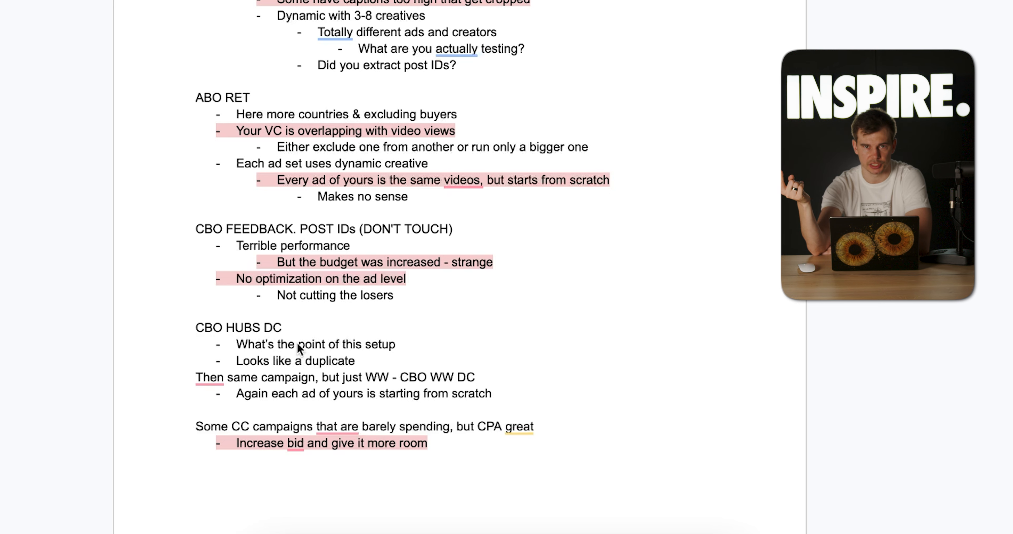
scroll(down, 3)
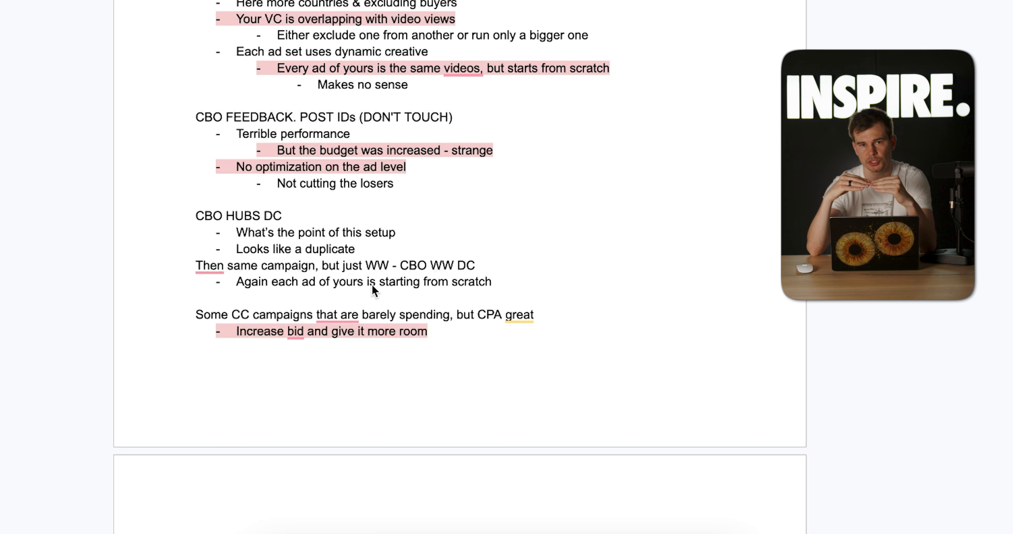
scroll(down, 3)
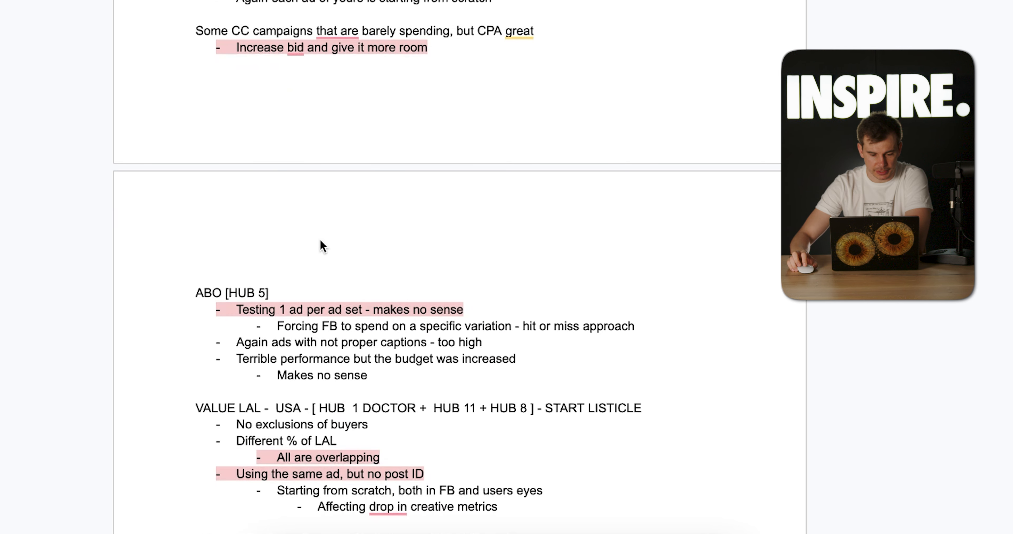
mouse_move(291, 250)
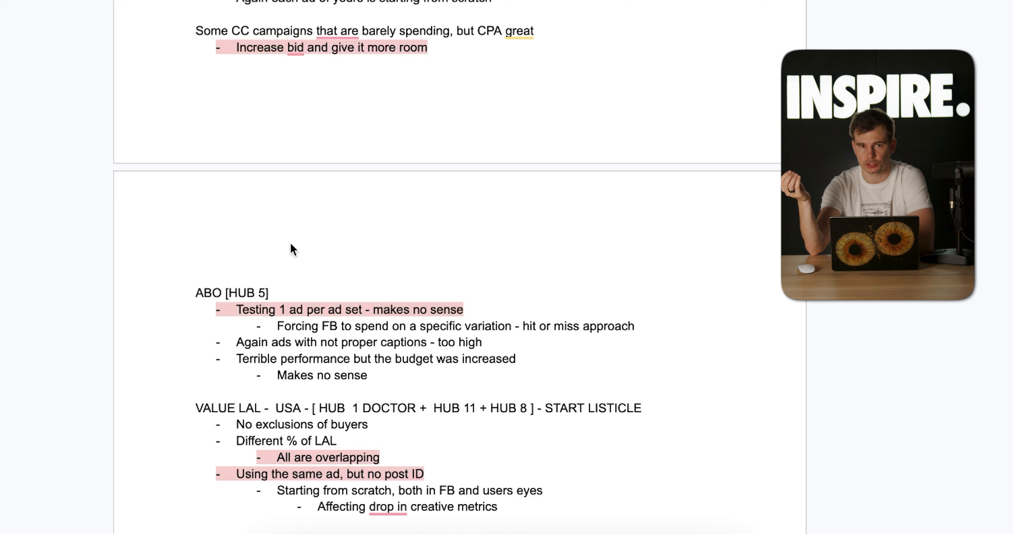
mouse_move(305, 275)
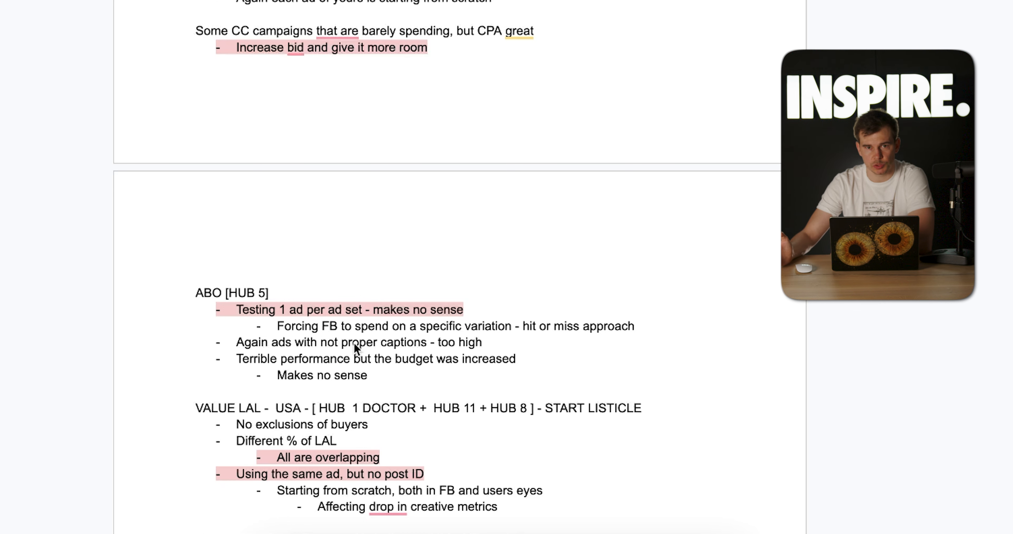
scroll(down, 3)
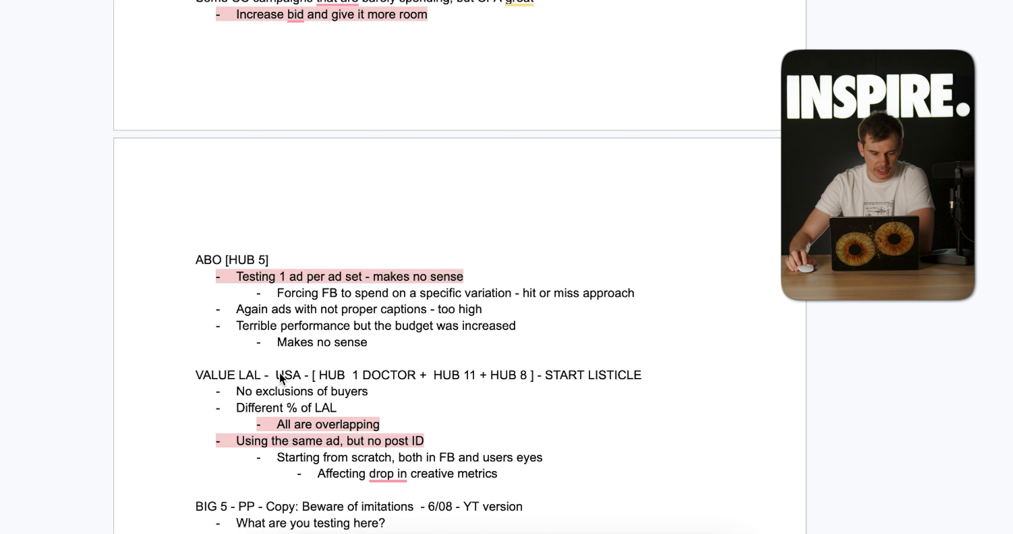
mouse_move(234, 385)
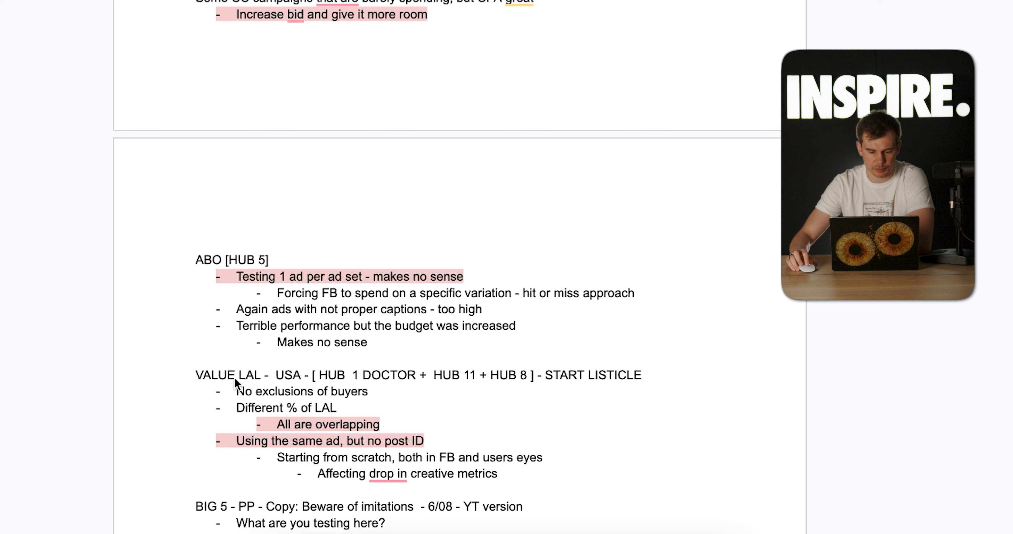
mouse_move(310, 348)
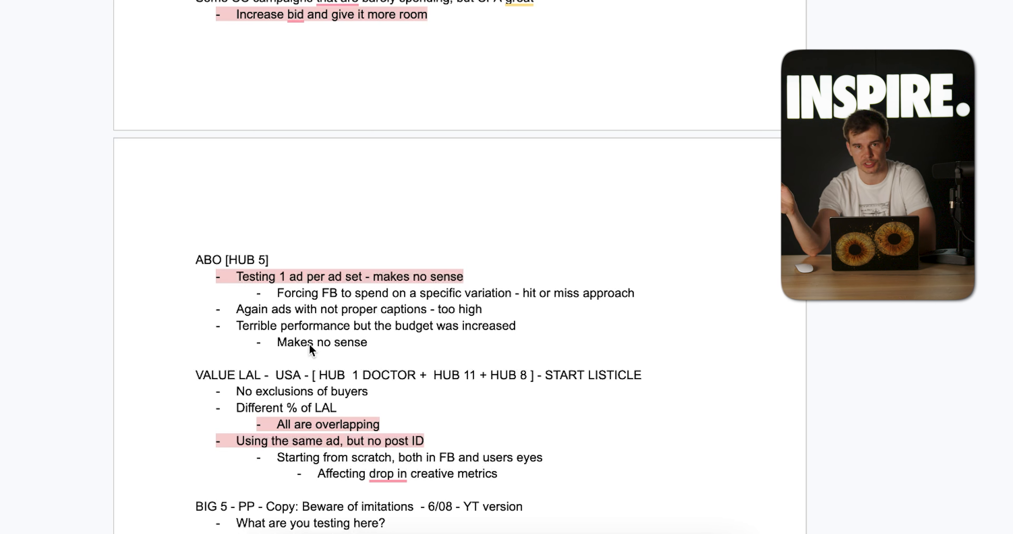
mouse_move(336, 408)
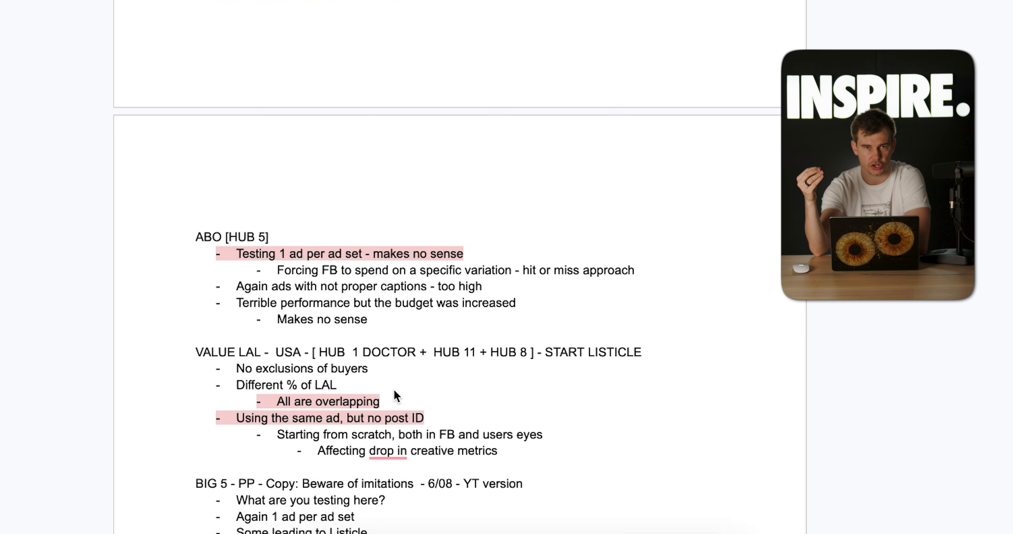
scroll(up, 3)
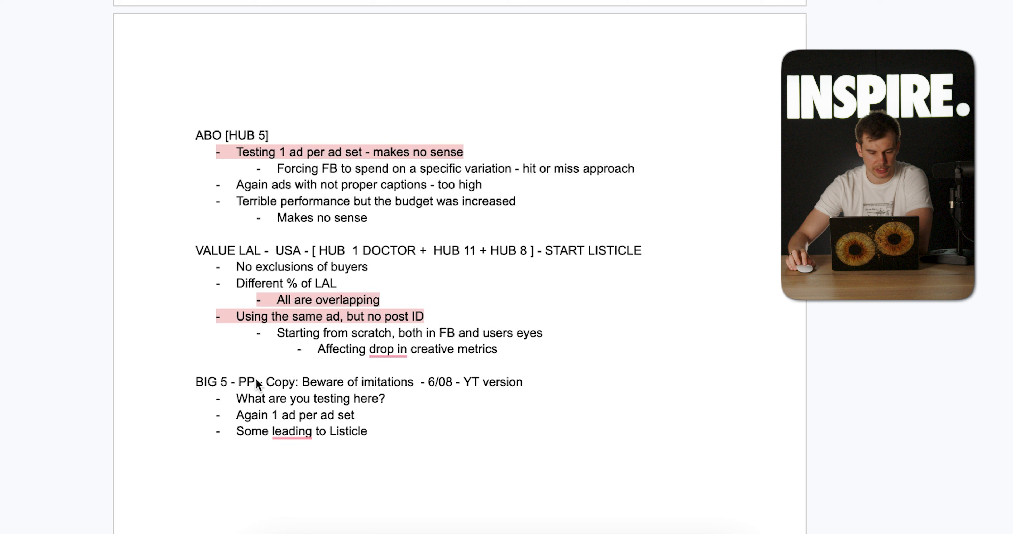
mouse_move(485, 384)
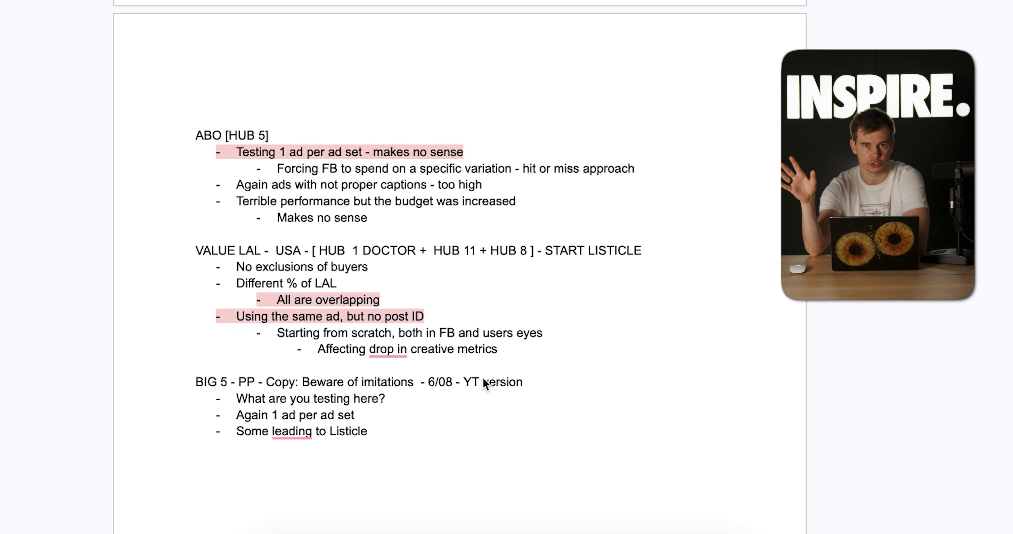
scroll(down, 3)
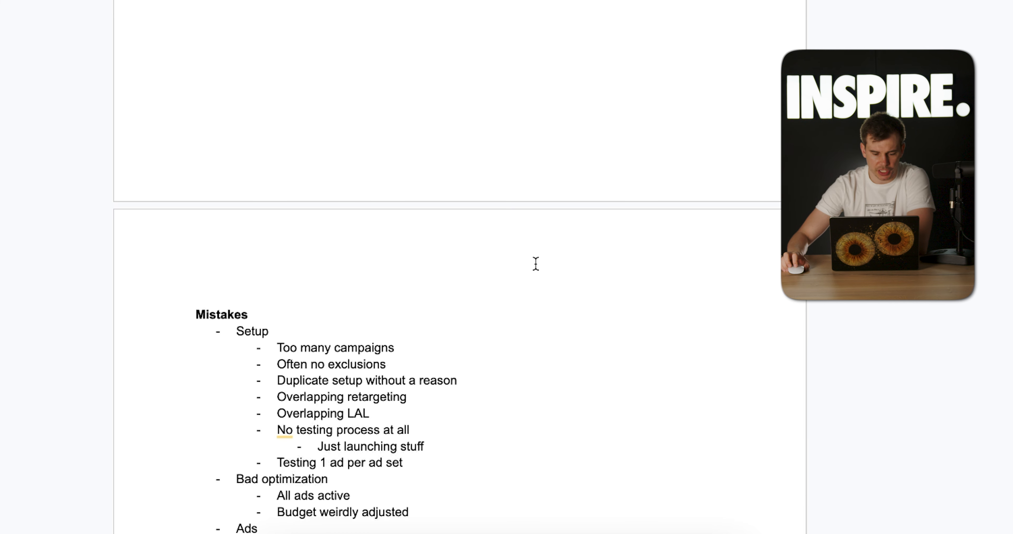
scroll(down, 3)
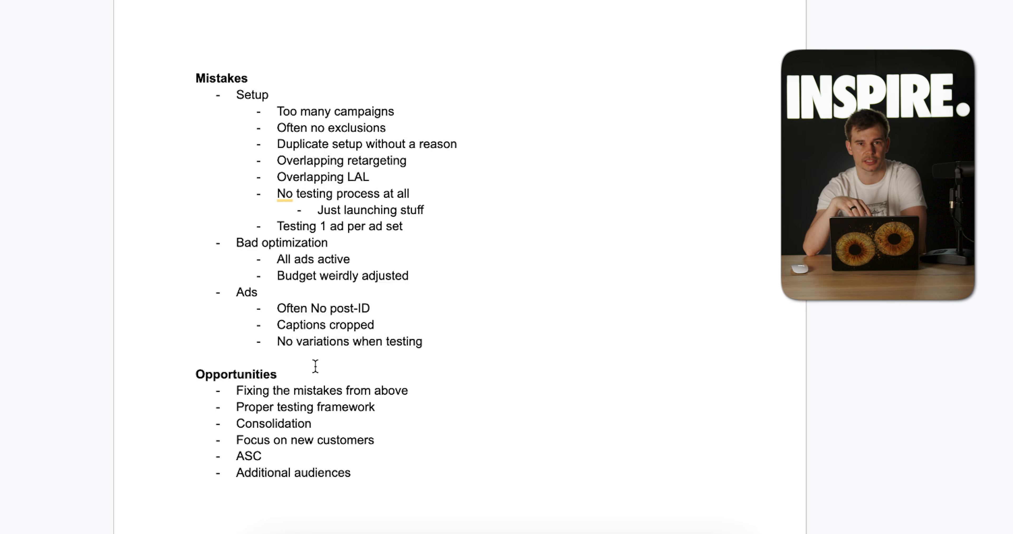
mouse_move(362, 291)
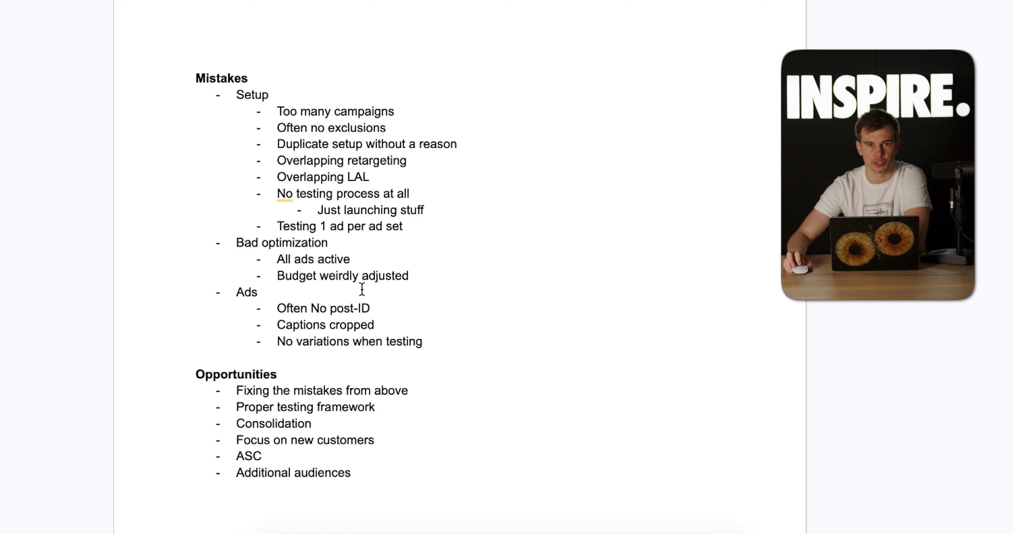
scroll(down, 3)
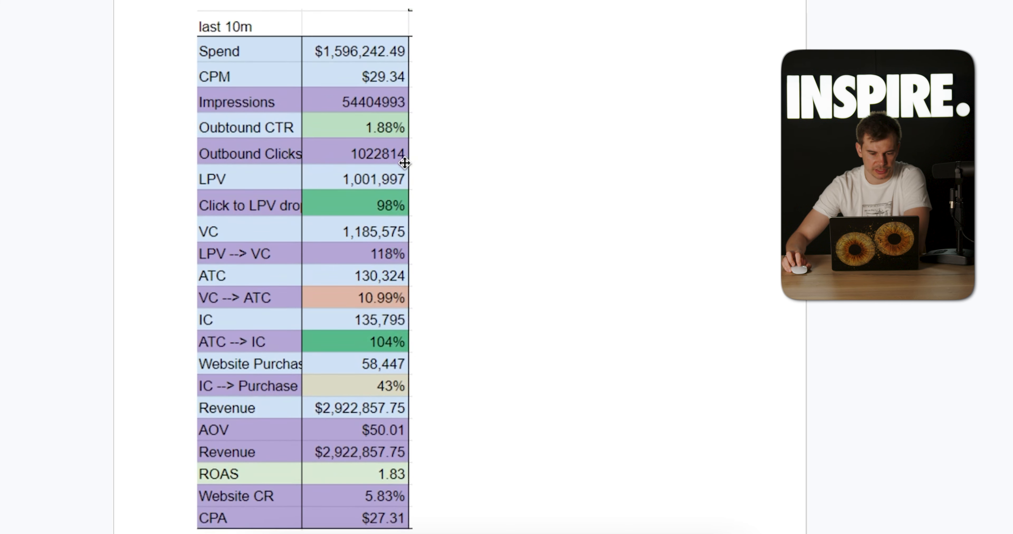
mouse_move(367, 130)
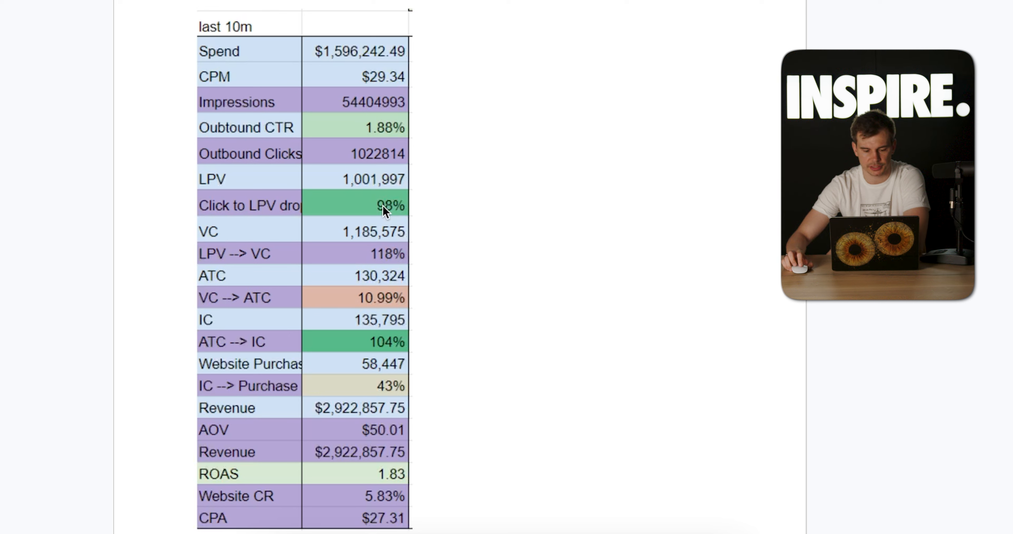
mouse_move(385, 260)
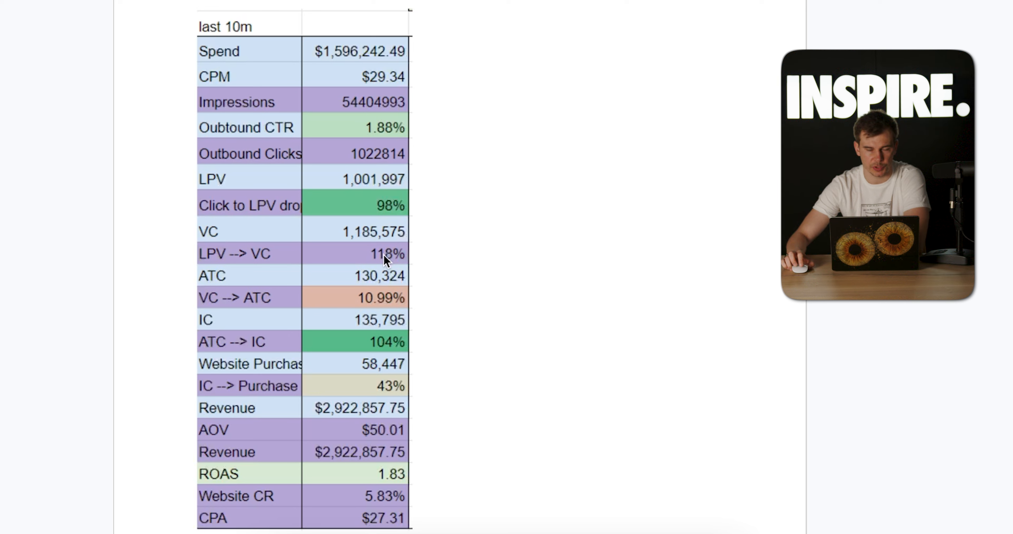
mouse_move(380, 324)
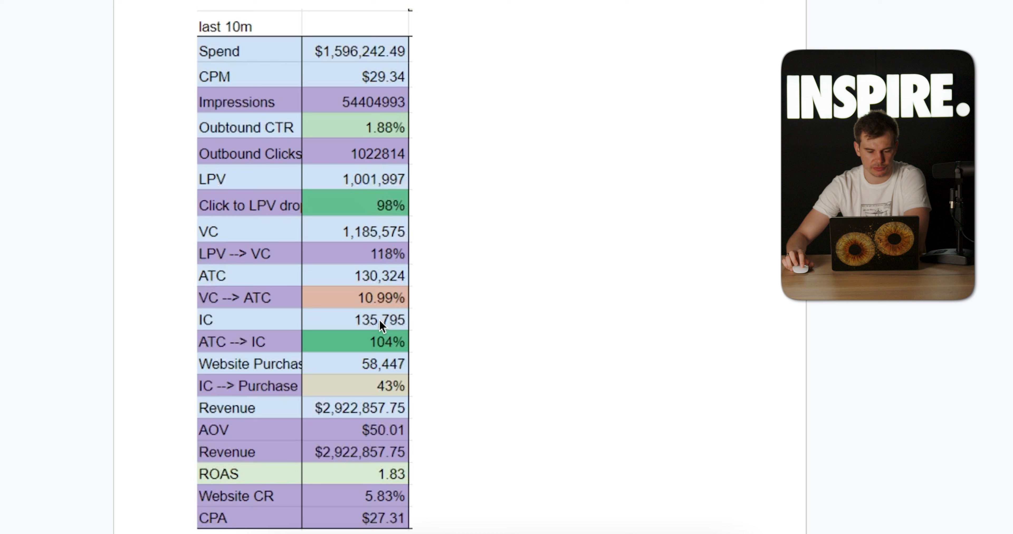
mouse_move(375, 281)
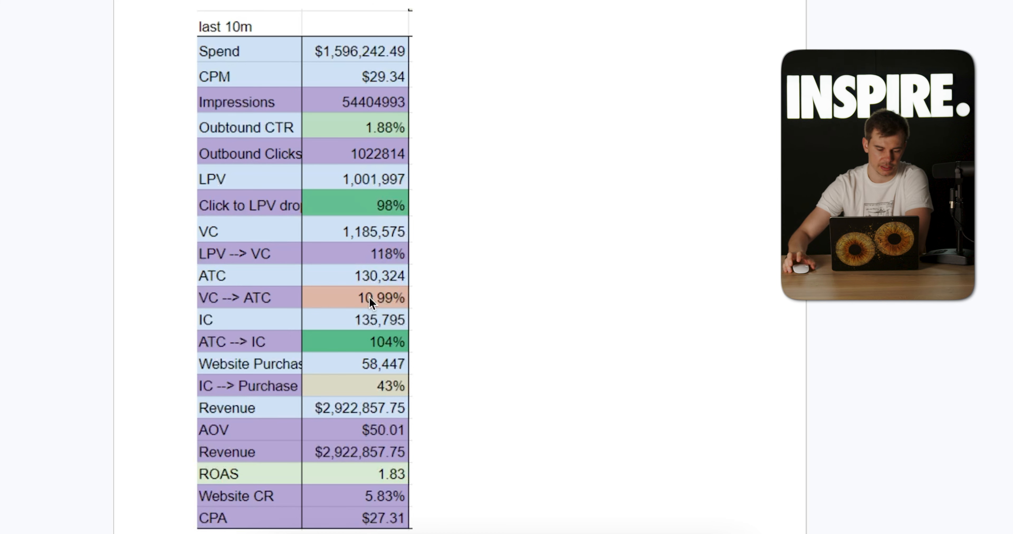
mouse_move(346, 370)
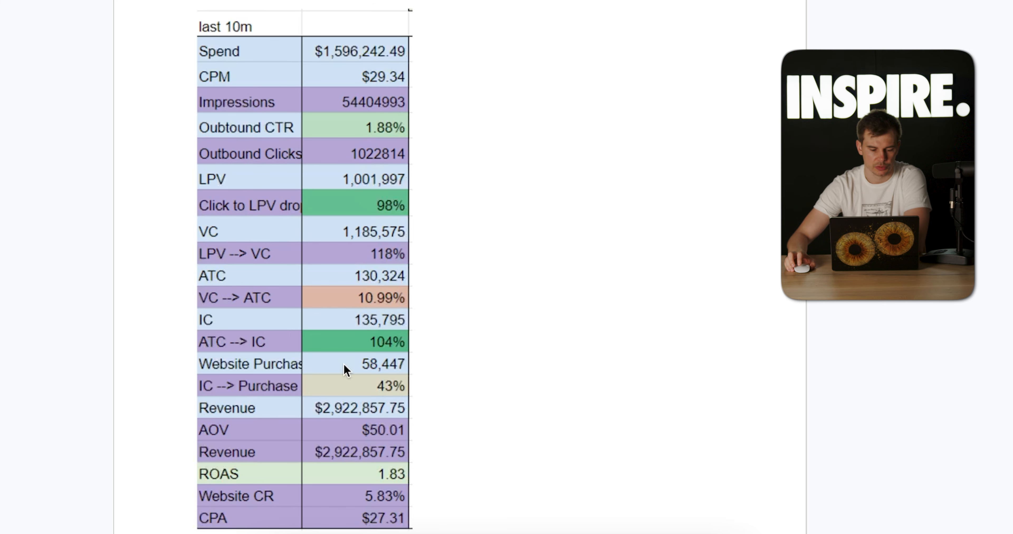